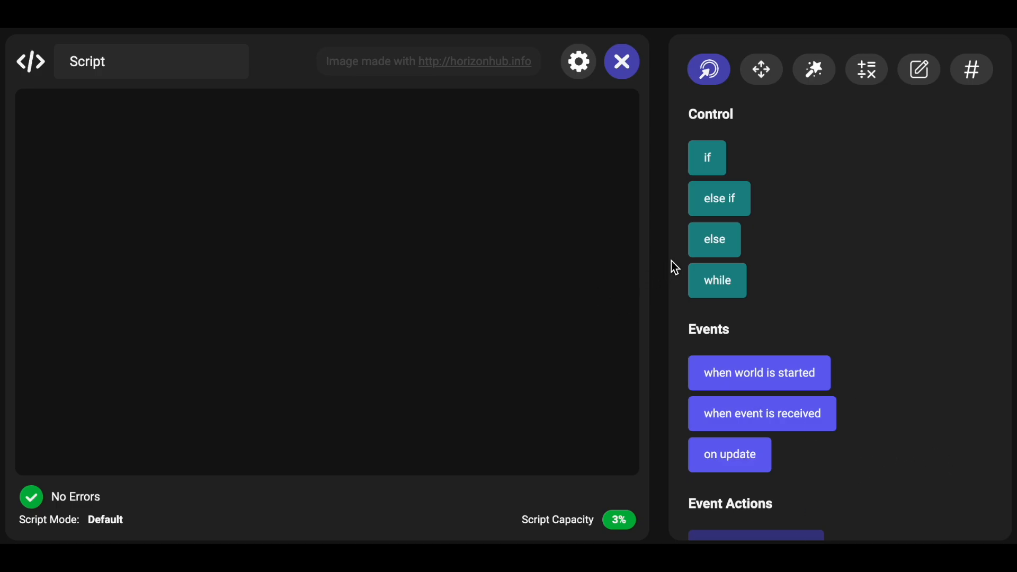
{"action": "mouse_move", "coordinate": [689, 197]}
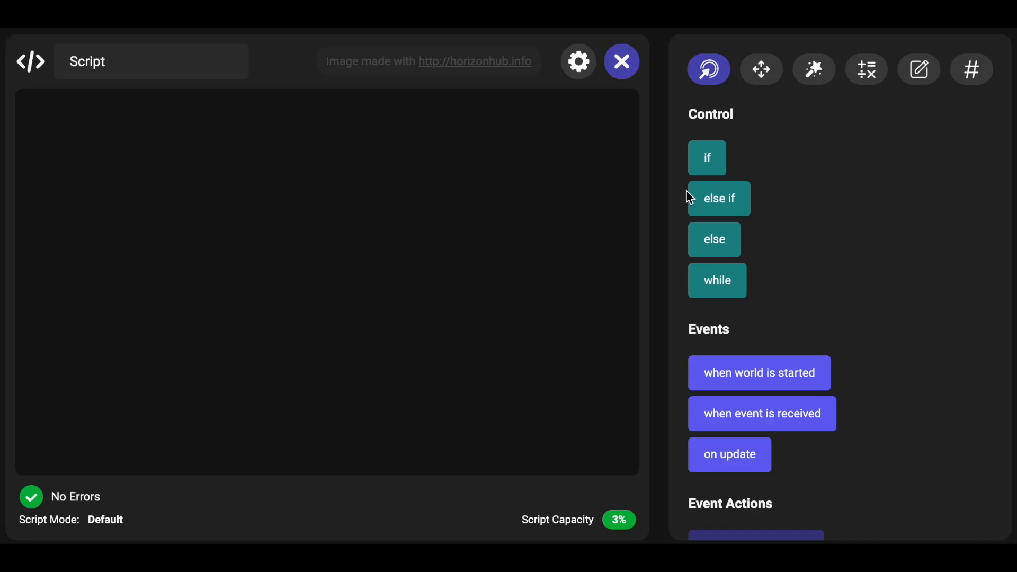
{"action": "mouse_move", "coordinate": [809, 451]}
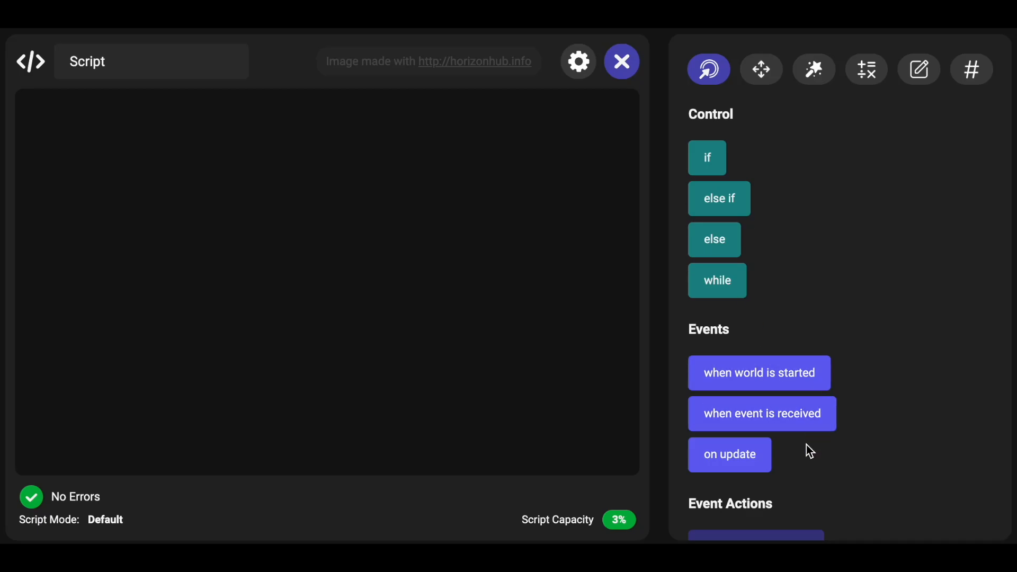
Step: Add a 'when trigger is entered by player' event block as the script's first block
{"action": "scroll", "scroll_direction": "down", "scroll_amount": 3}
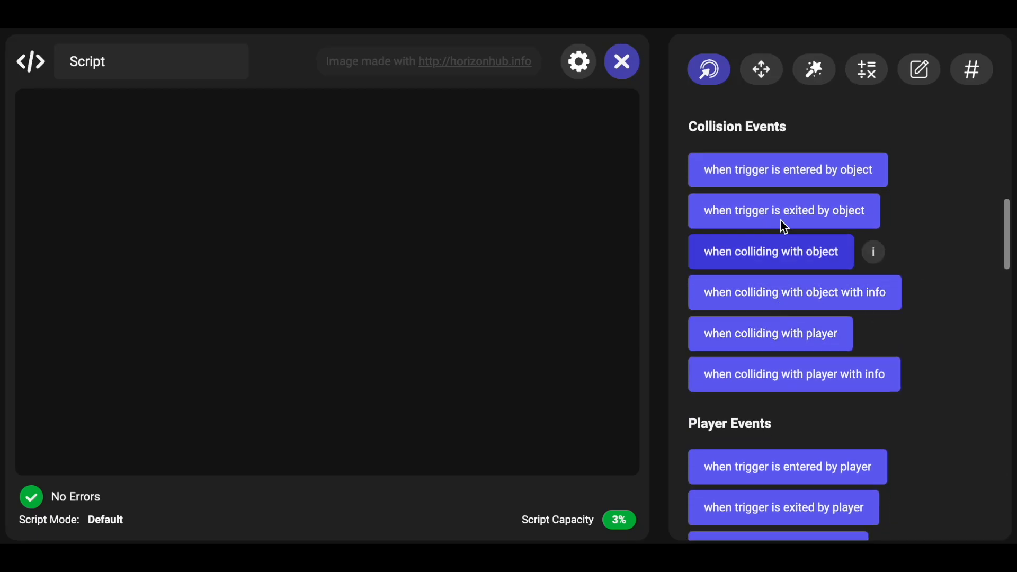
{"action": "scroll", "scroll_direction": "down", "scroll_amount": 3}
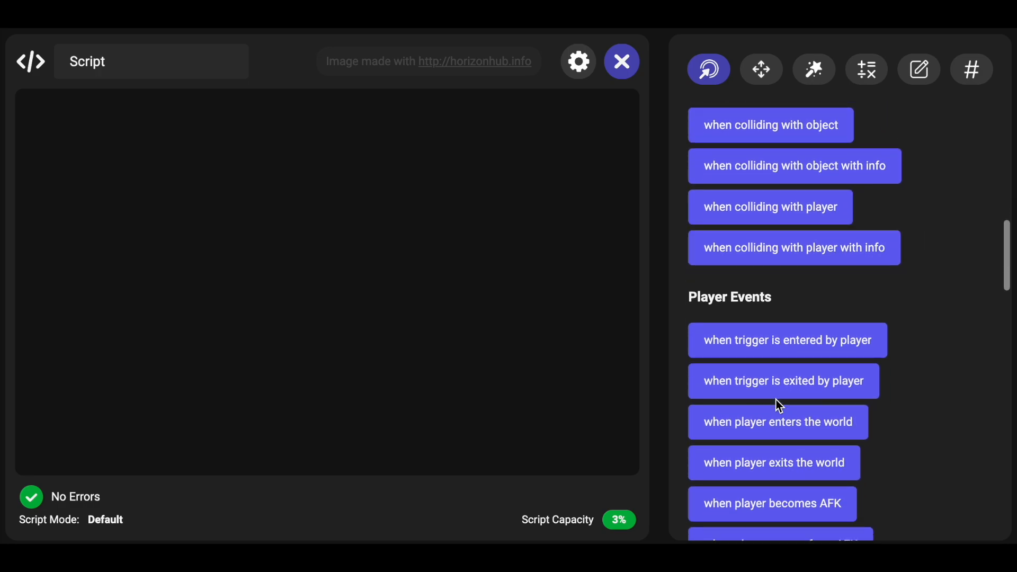
{"action": "left_click", "coordinate": [787, 340]}
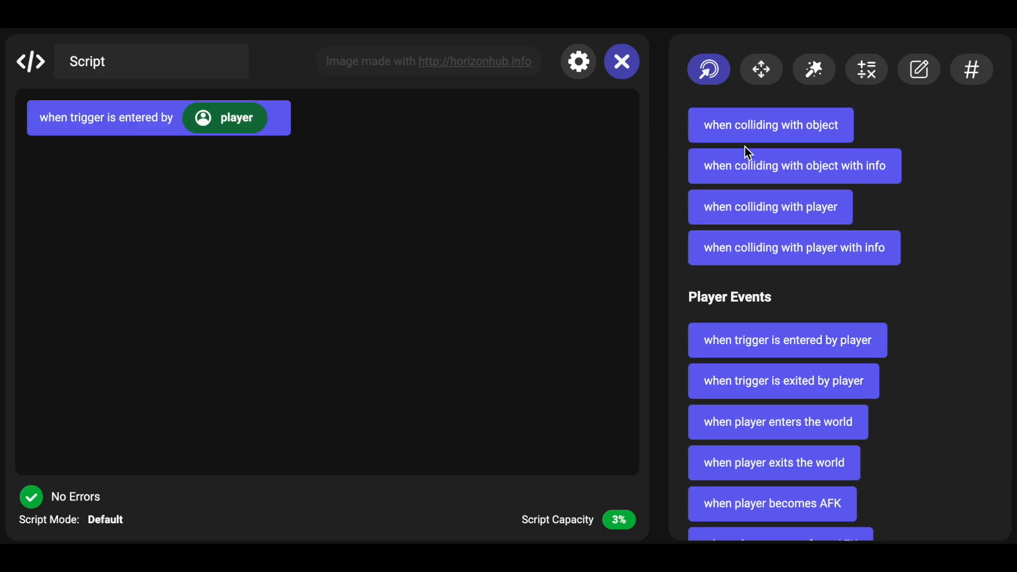
{"action": "mouse_move", "coordinate": [871, 121]}
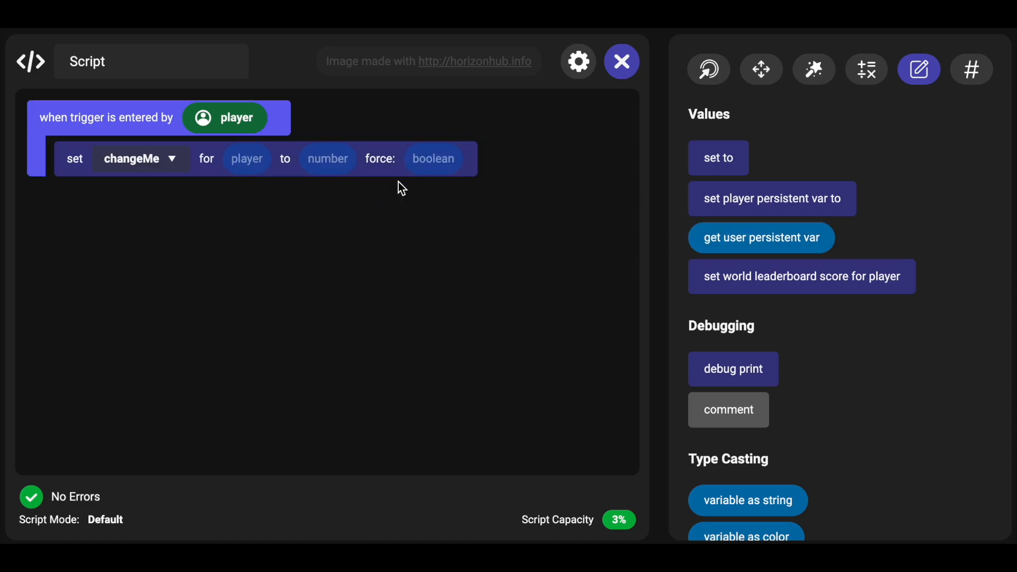
{"action": "mouse_move", "coordinate": [184, 176]}
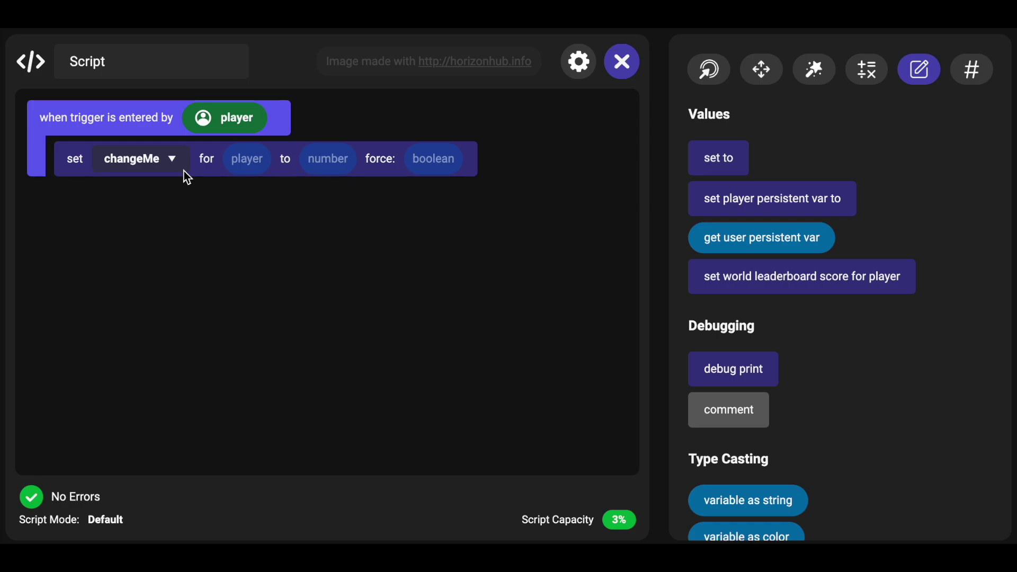
{"action": "mouse_move", "coordinate": [173, 167]}
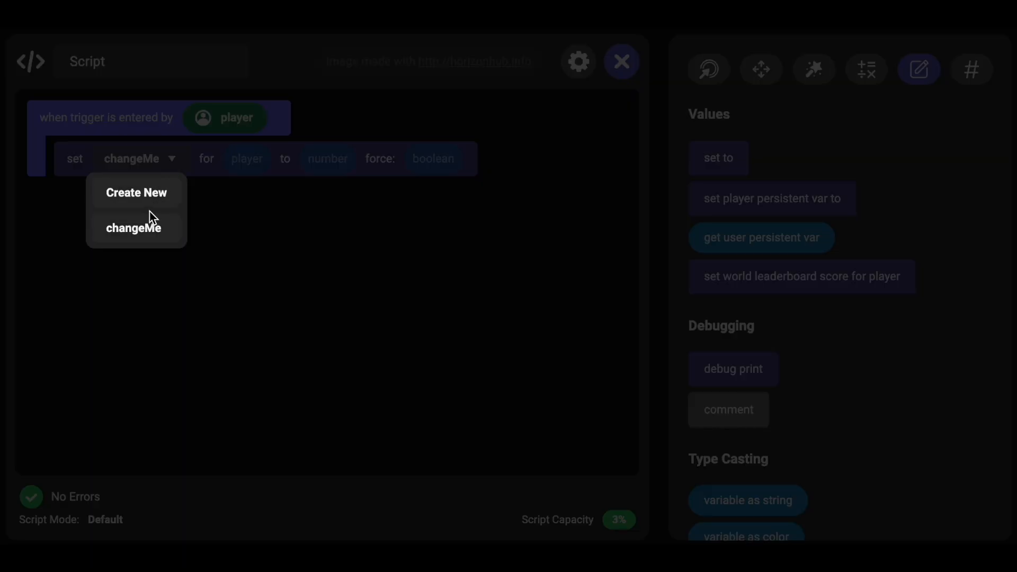
Step: Create a new leaderboard named 'Leaderboard' as the score block's target
{"action": "left_click", "coordinate": [137, 192]}
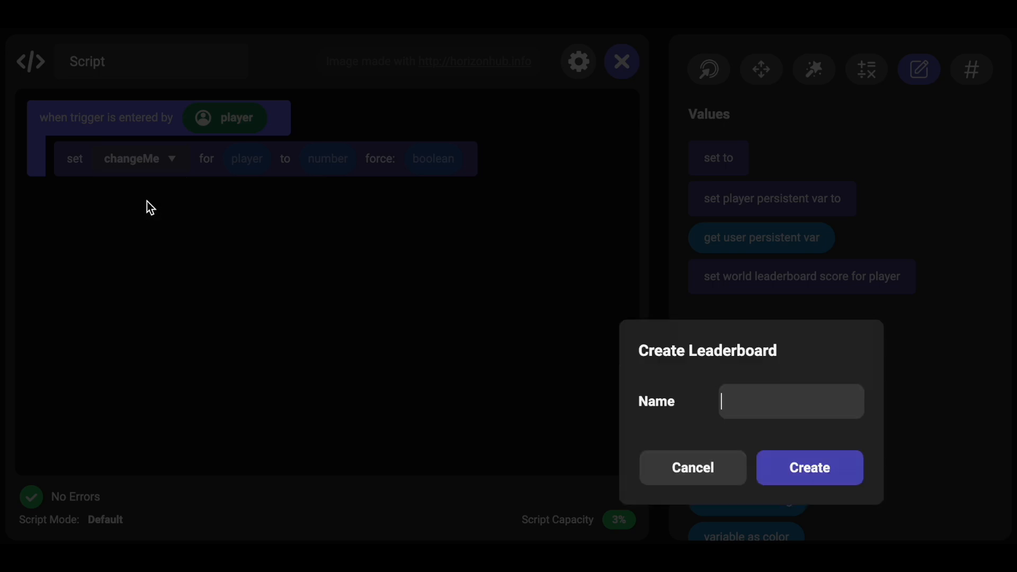
{"action": "type", "text": "Leaderboard"}
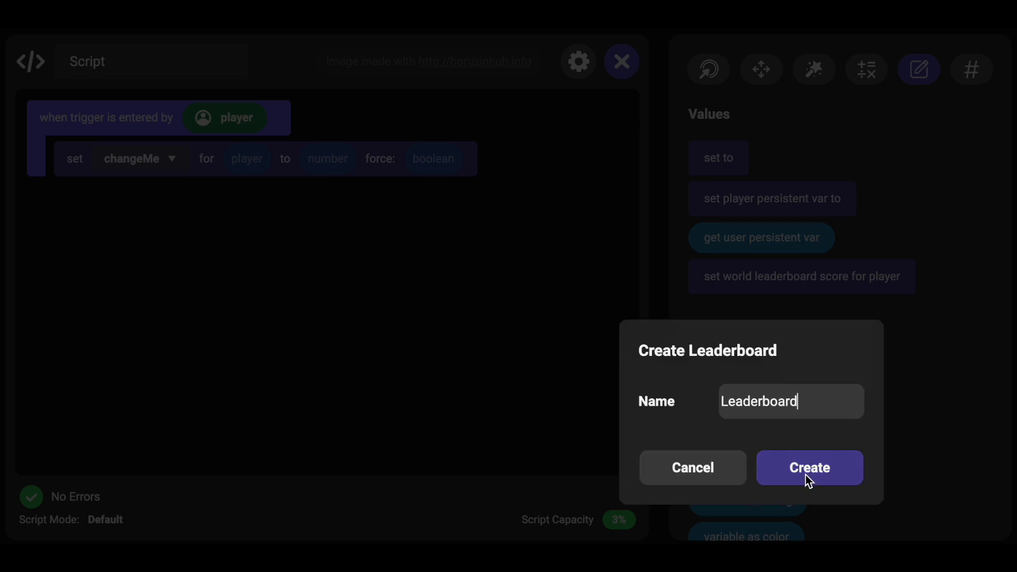
{"action": "left_click", "coordinate": [809, 467]}
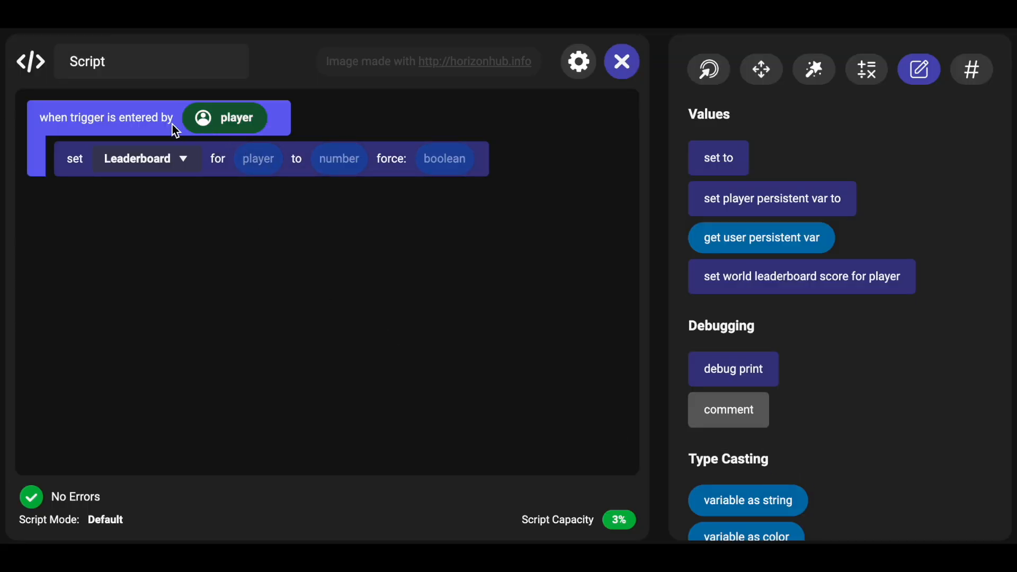
{"action": "mouse_move", "coordinate": [793, 290]}
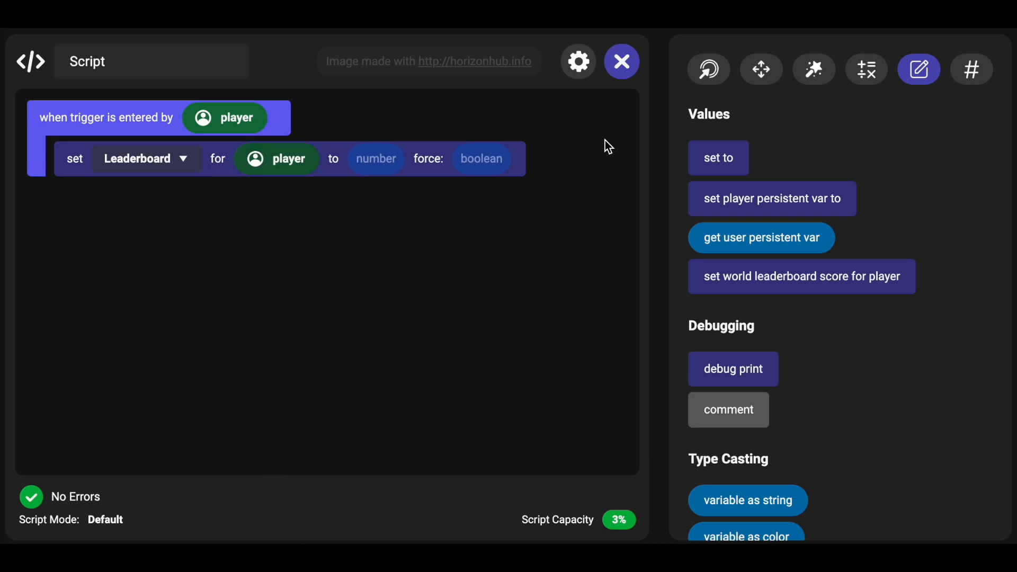
Step: Drop a number input into the score slot and enter 1
{"action": "scroll", "scroll_direction": "down", "scroll_amount": 3}
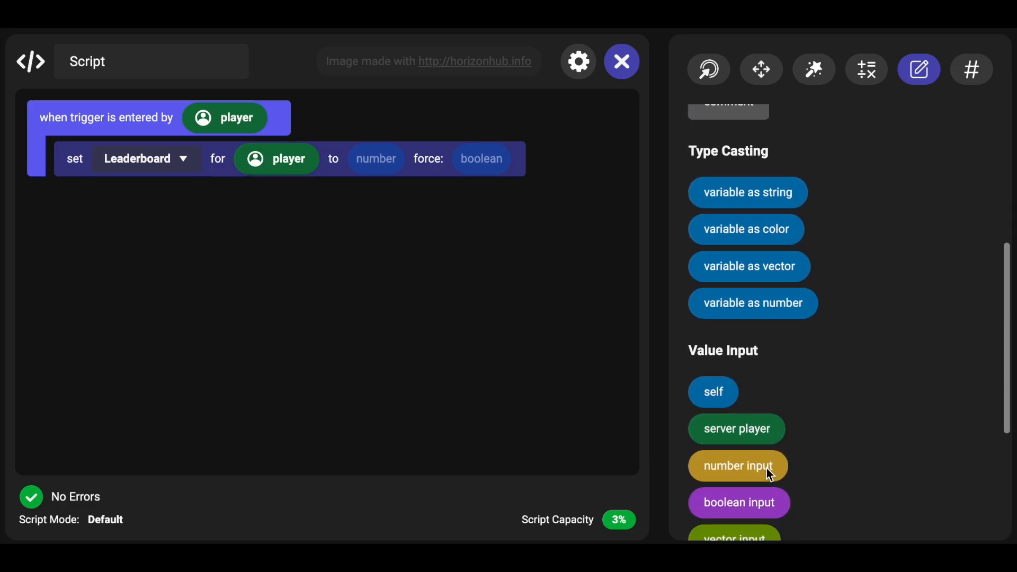
{"action": "left_click_drag", "start_coordinate": [737, 465], "coordinate": [393, 159]}
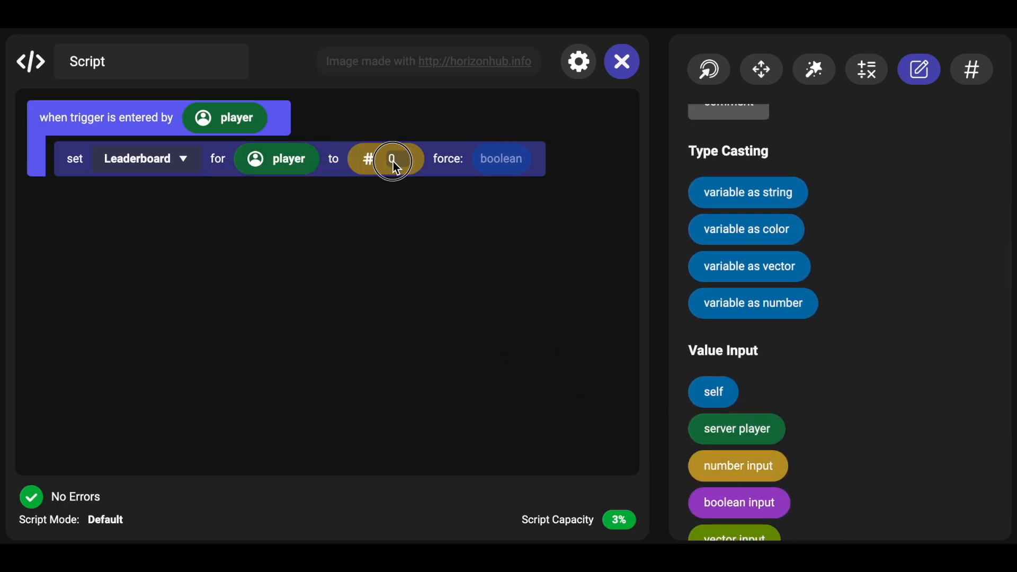
{"action": "type", "text": "1"}
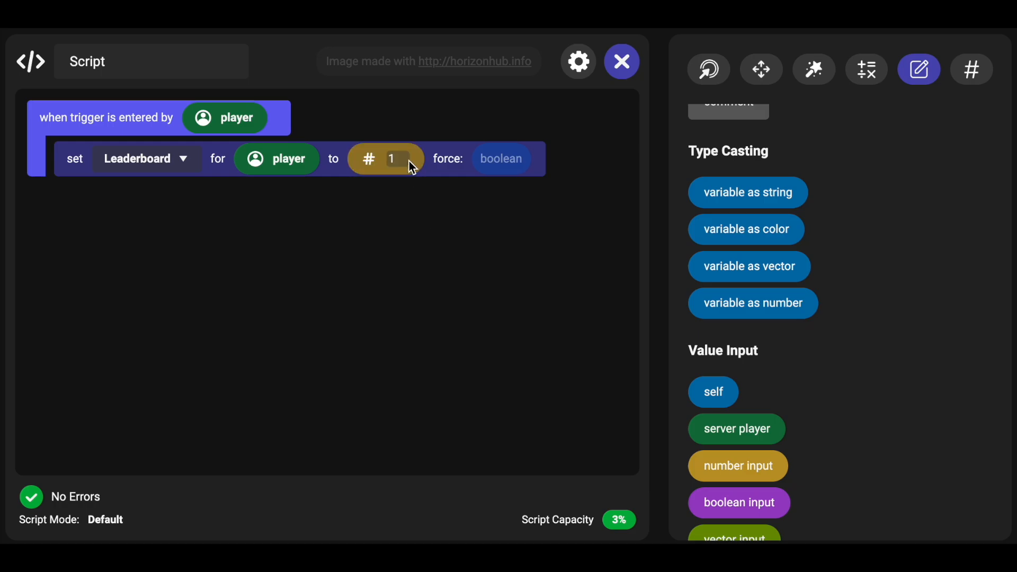
{"action": "left_click", "coordinate": [400, 159]}
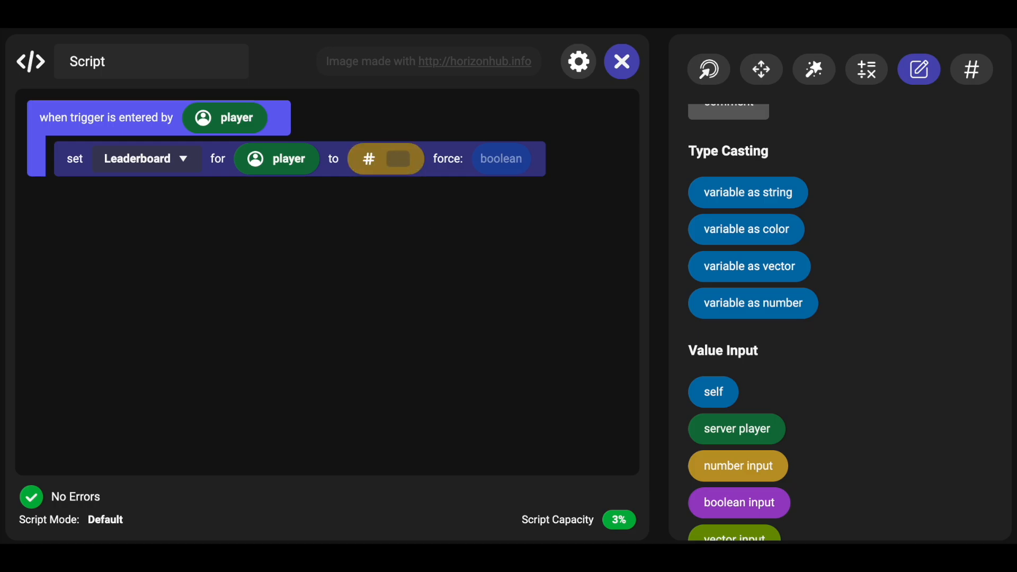
{"action": "type", "text": "1"}
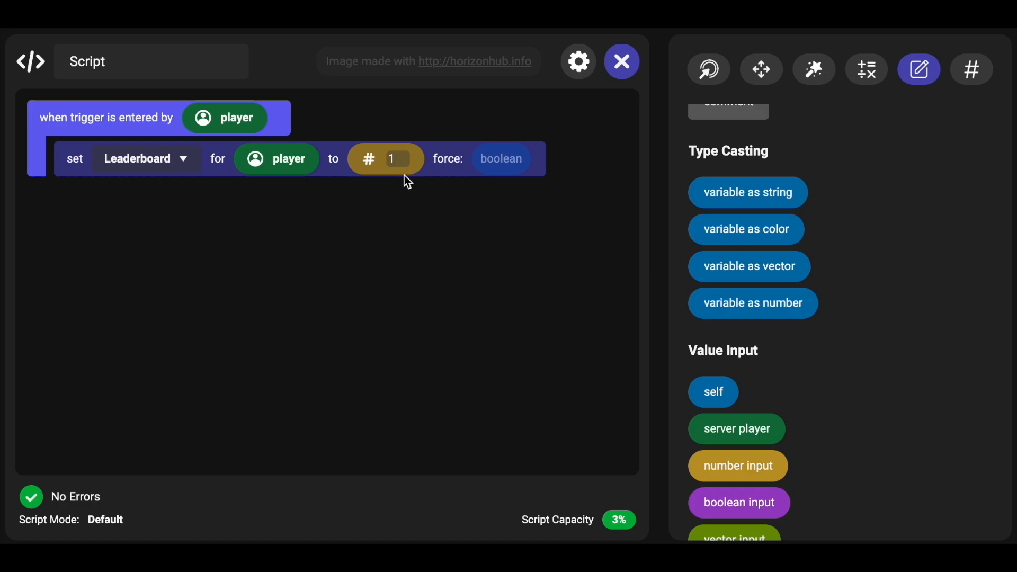
{"action": "mouse_move", "coordinate": [418, 190]}
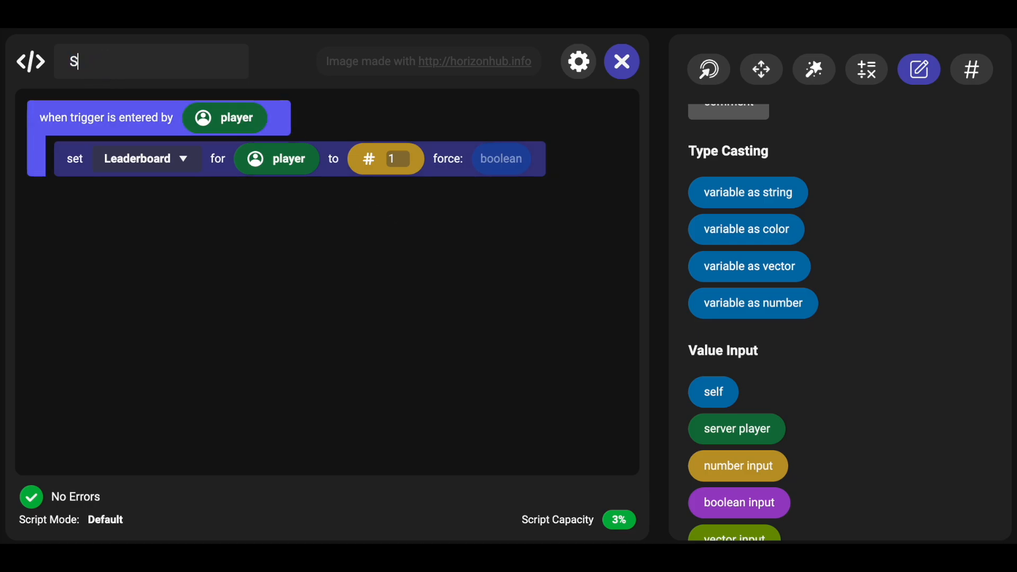
Step: Enter 'Sign Up Button Trigger' as the script name
{"action": "type", "text": "ign Up Buto"}
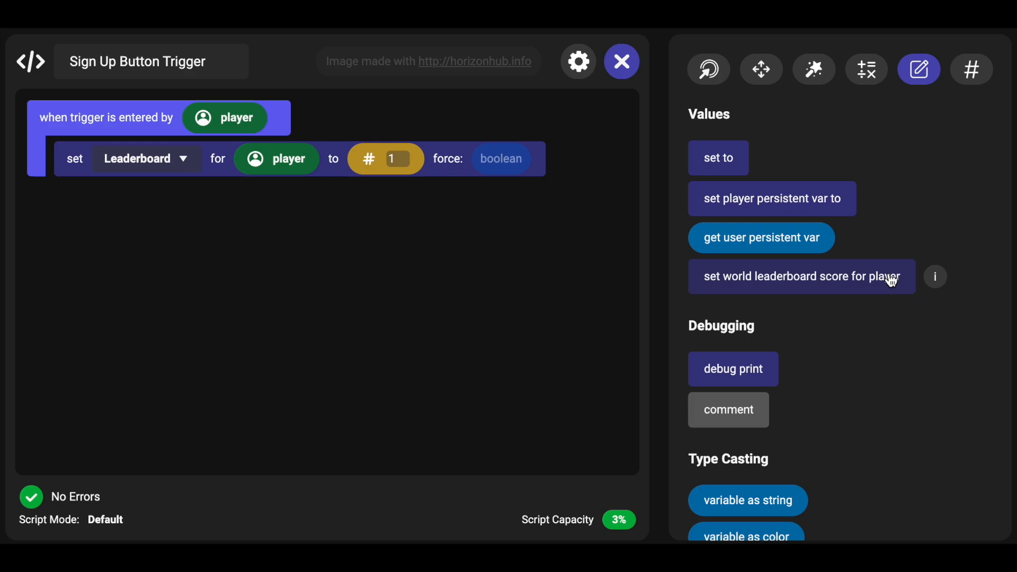
{"action": "mouse_move", "coordinate": [828, 105]}
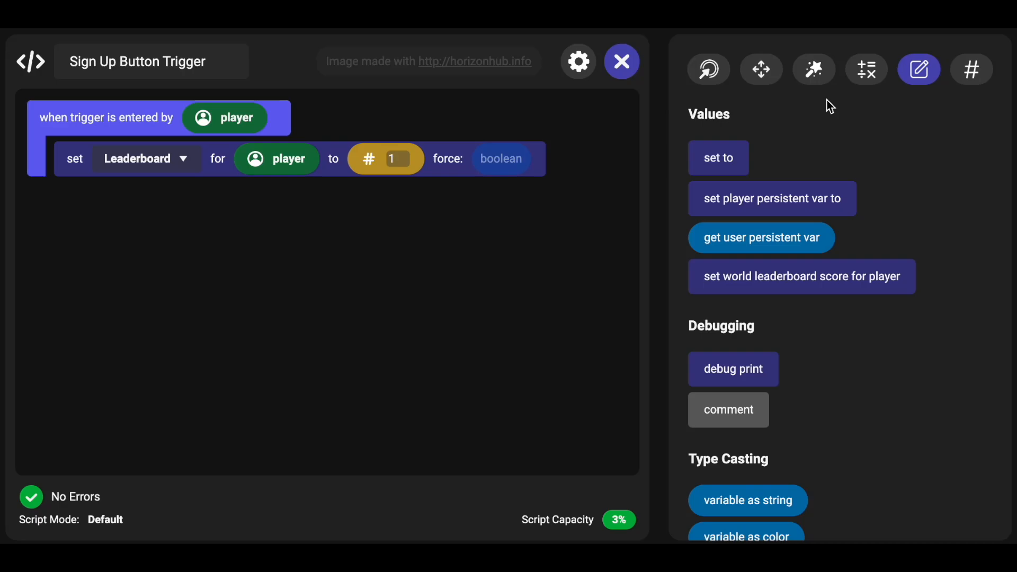
{"action": "mouse_move", "coordinate": [903, 159]}
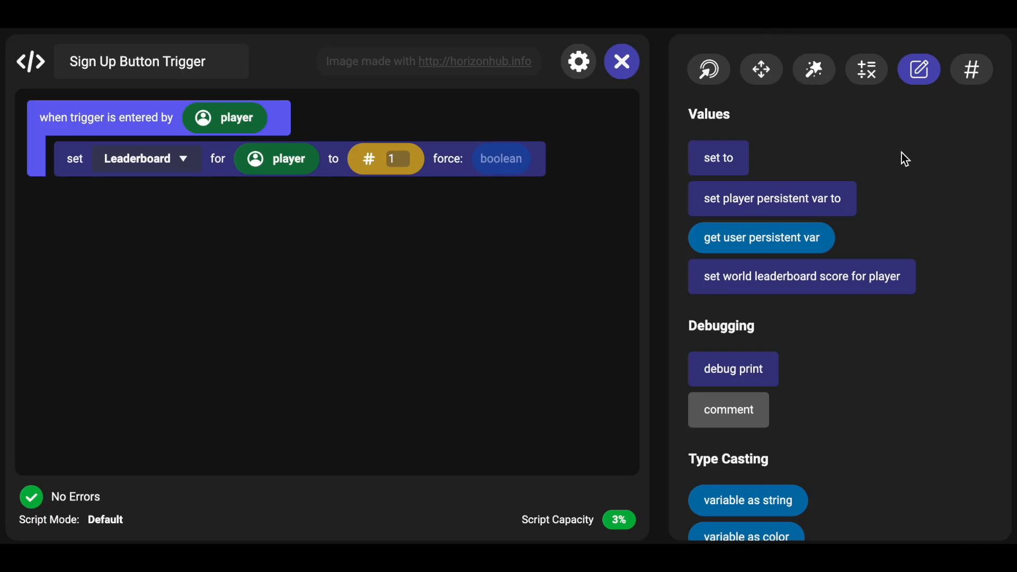
{"action": "mouse_move", "coordinate": [877, 165]}
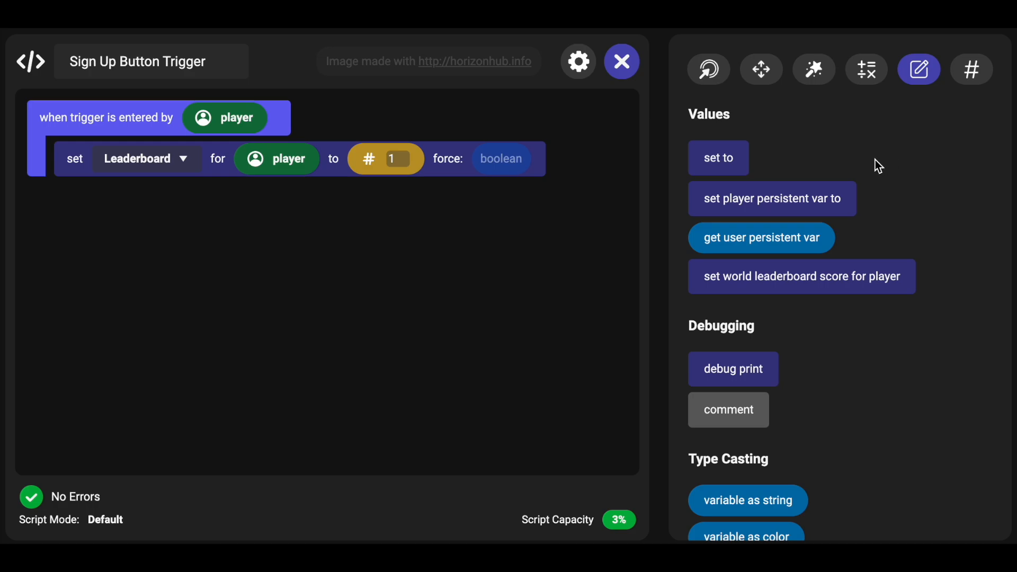
{"action": "mouse_move", "coordinate": [216, 201]}
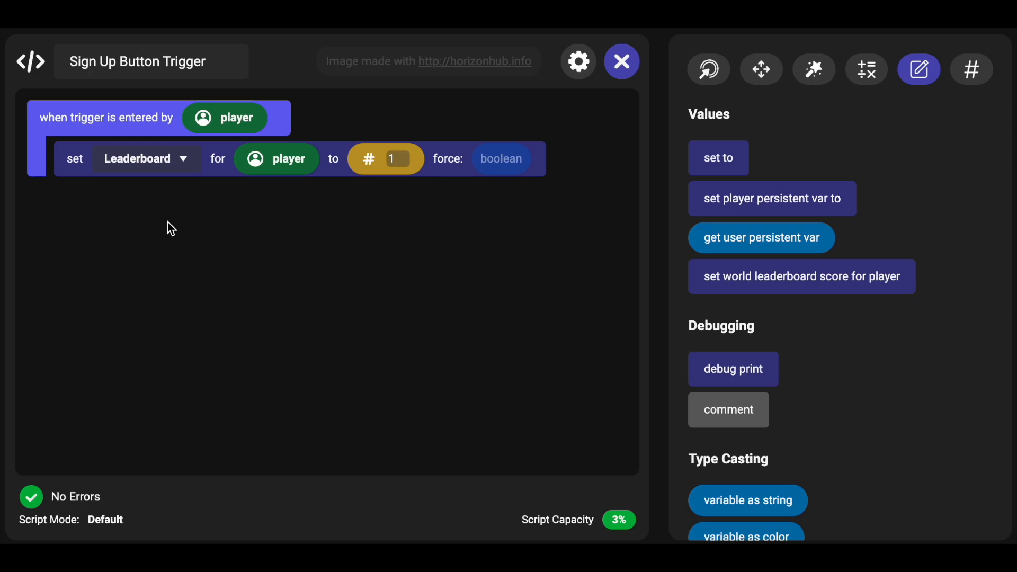
{"action": "mouse_move", "coordinate": [771, 201]}
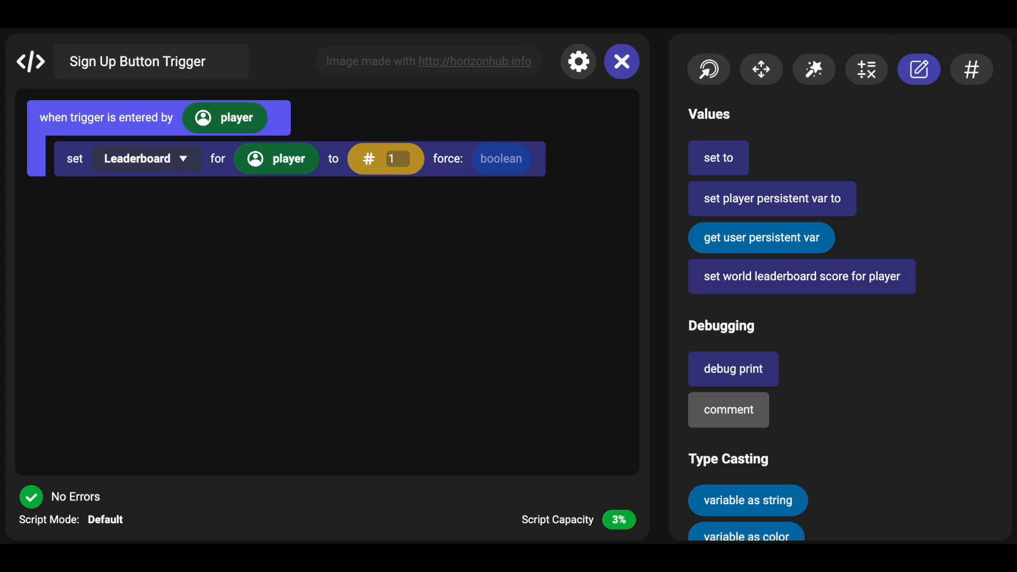
{"action": "left_click", "coordinate": [866, 66]}
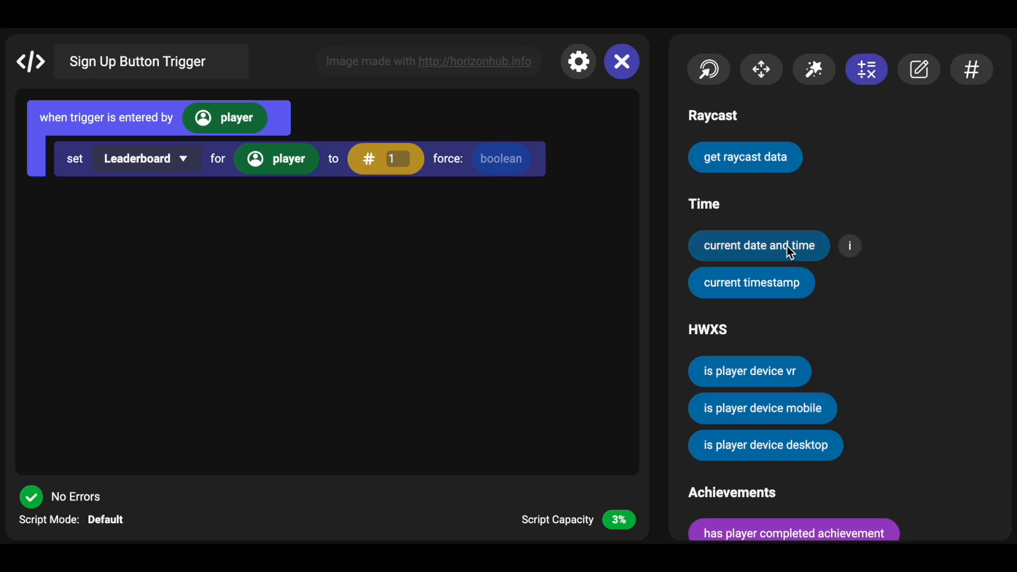
{"action": "left_click_drag", "start_coordinate": [751, 283], "coordinate": [385, 159]}
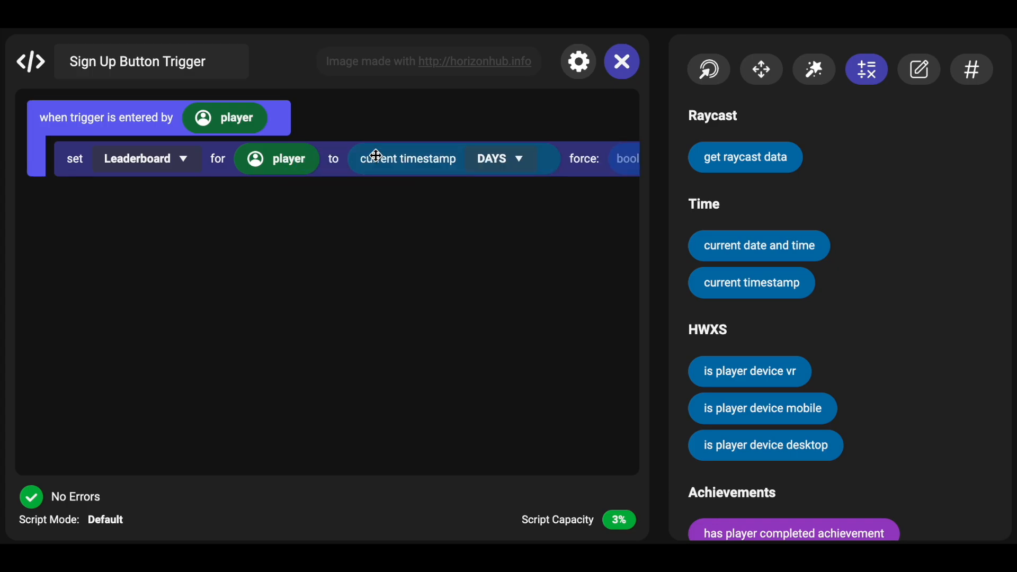
{"action": "left_click", "coordinate": [499, 159]}
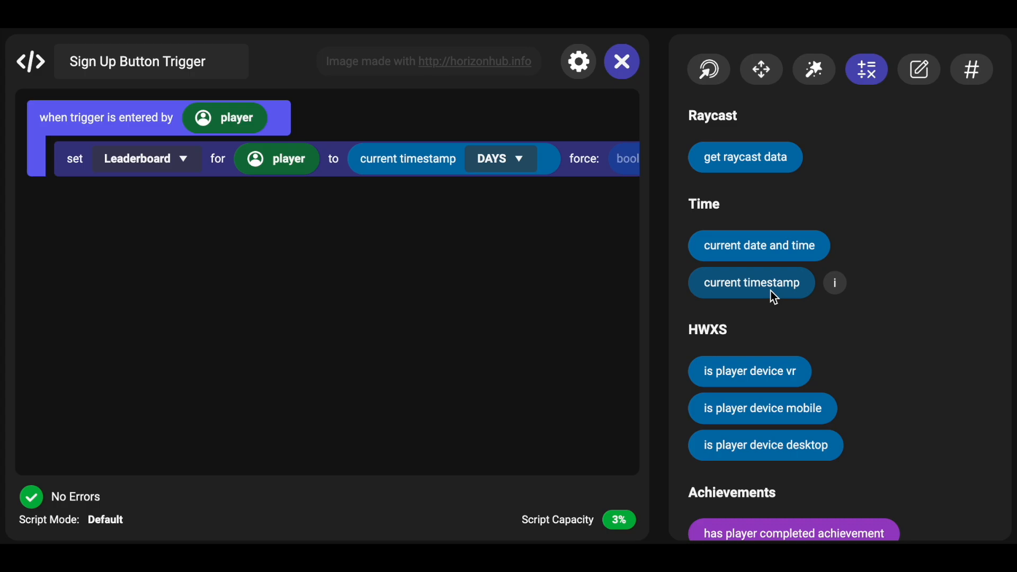
{"action": "left_click", "coordinate": [759, 245]}
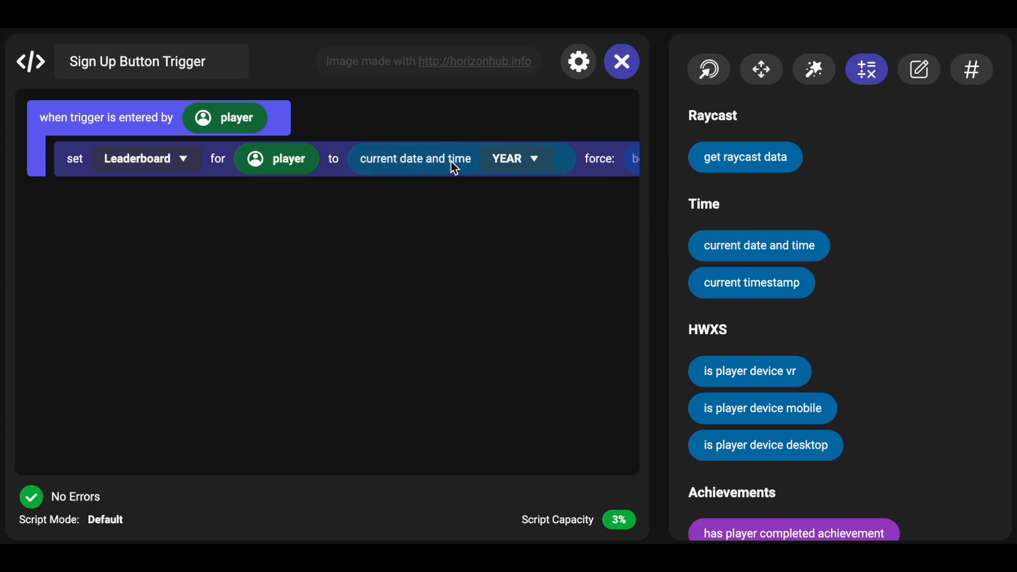
{"action": "left_click", "coordinate": [515, 158]}
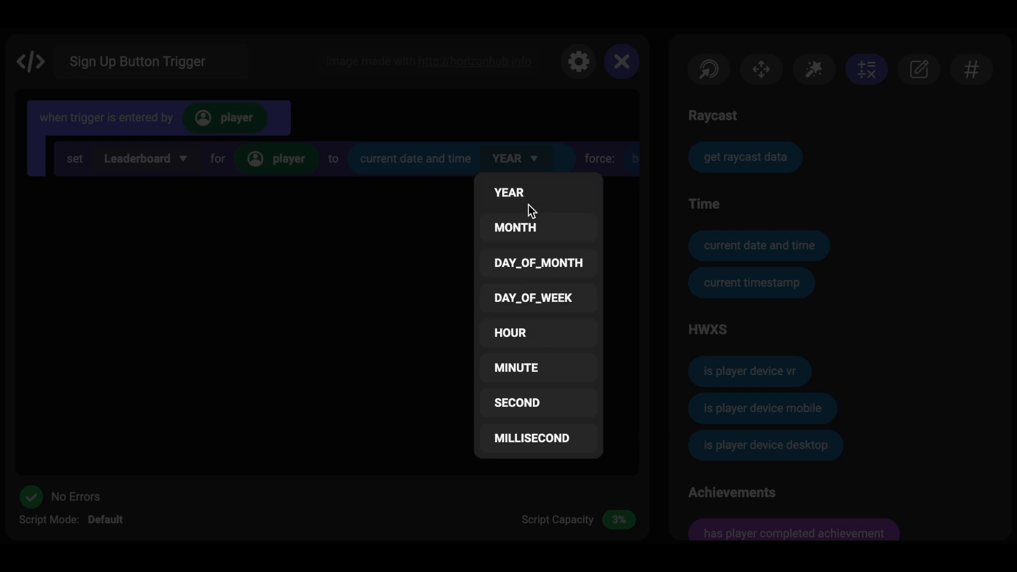
{"action": "mouse_move", "coordinate": [540, 275]}
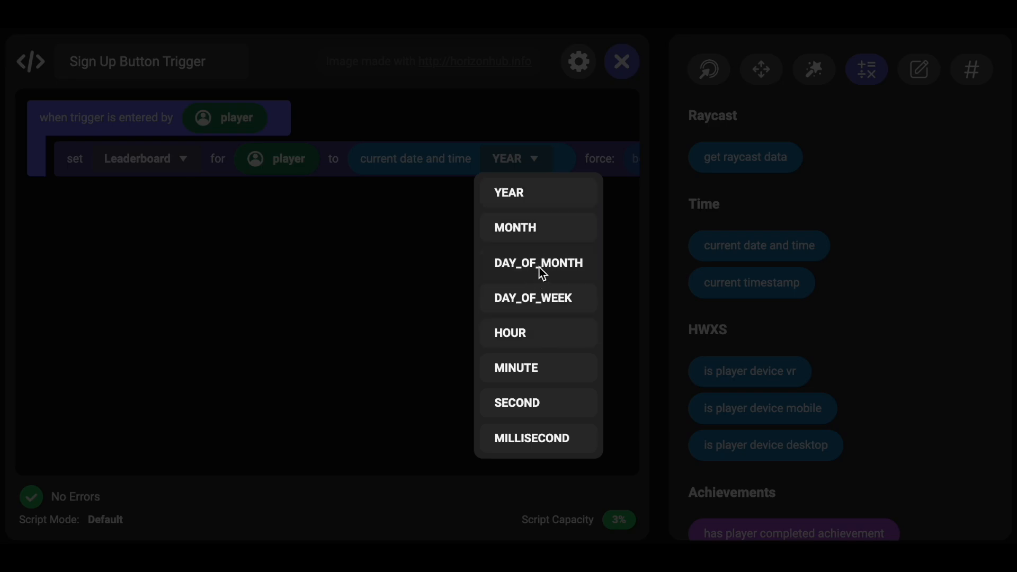
{"action": "mouse_move", "coordinate": [544, 246]}
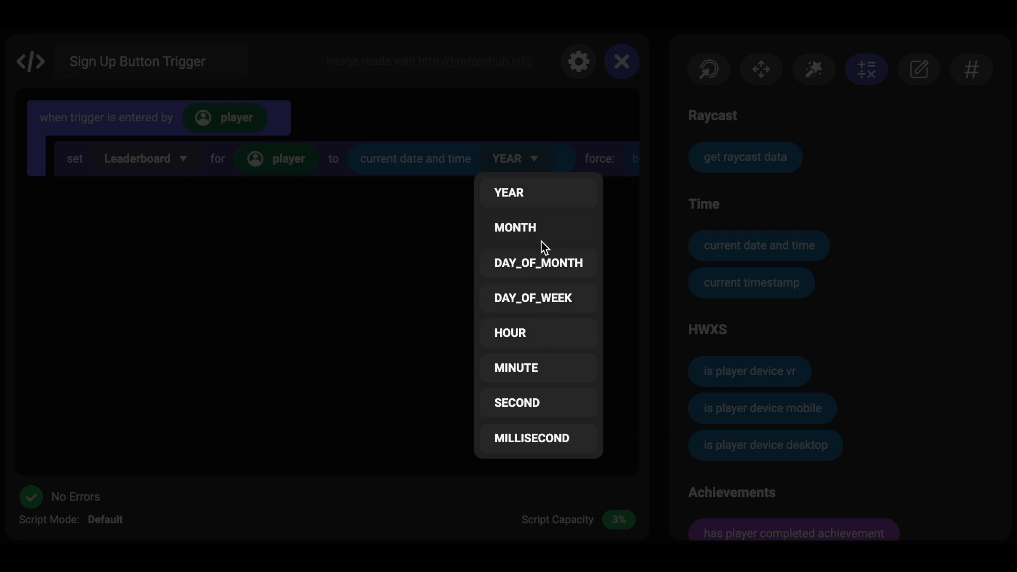
{"action": "left_click", "coordinate": [515, 227]}
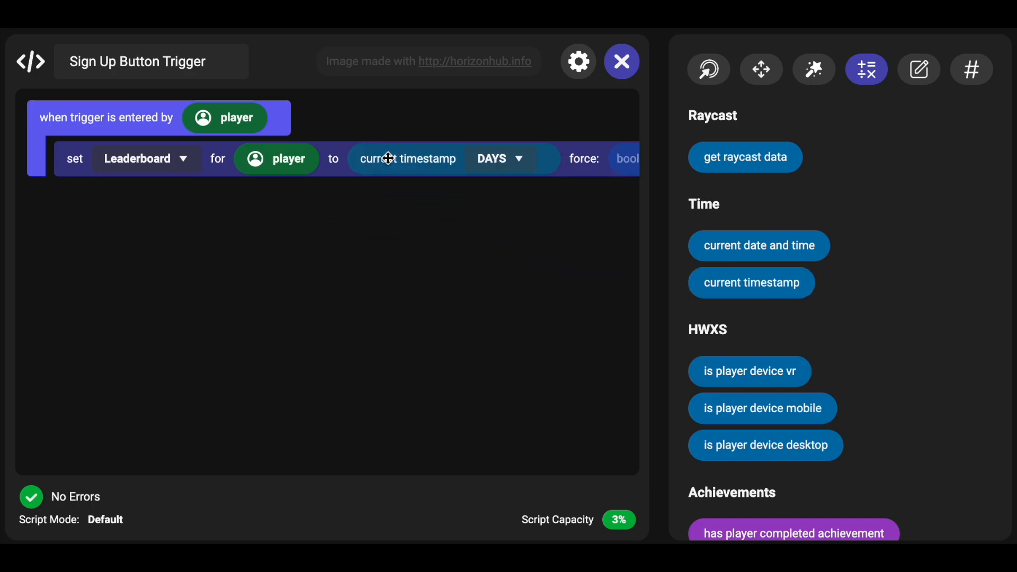
{"action": "left_click", "coordinate": [500, 159]}
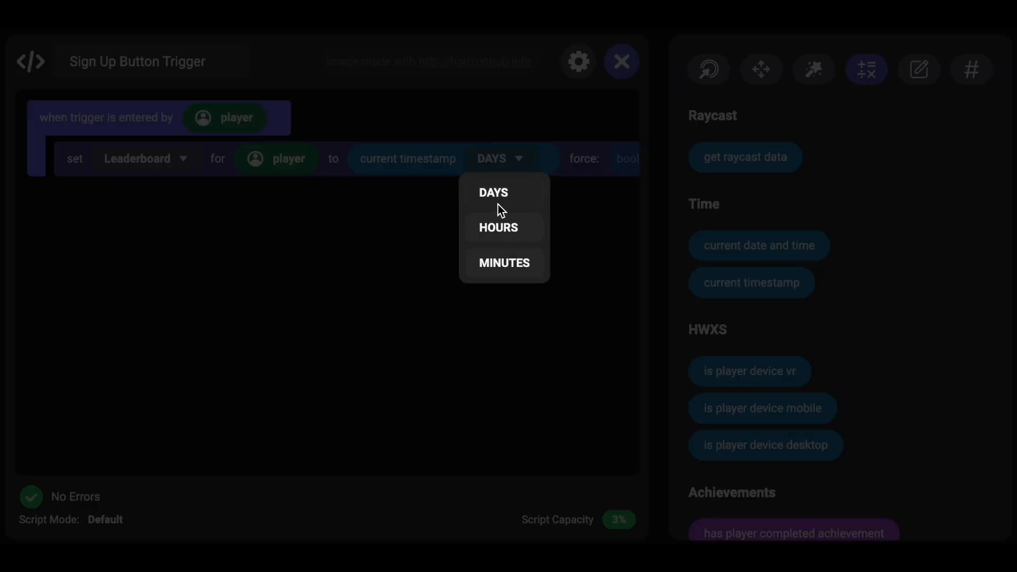
{"action": "left_click", "coordinate": [492, 192]}
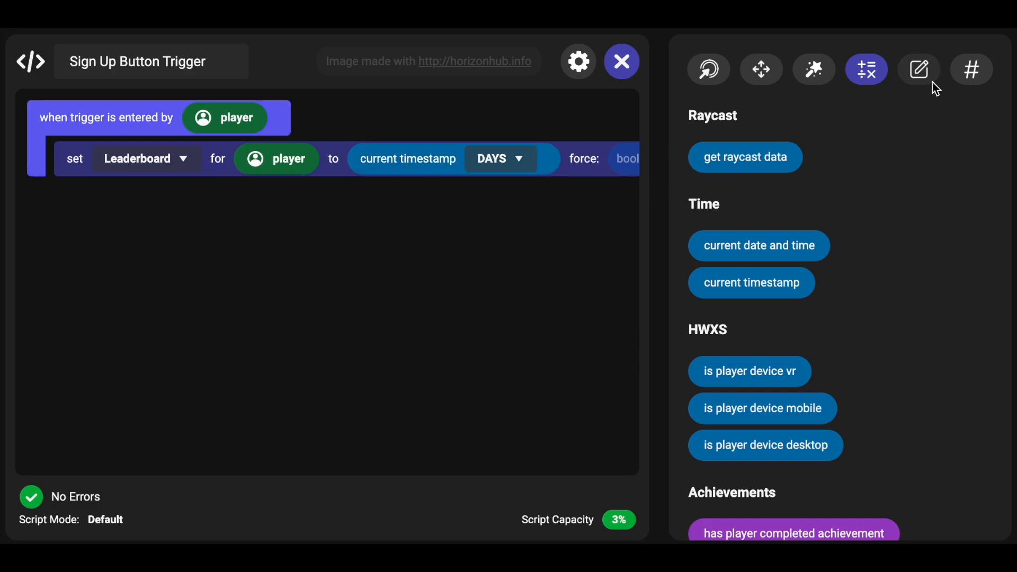
{"action": "mouse_move", "coordinate": [939, 91]}
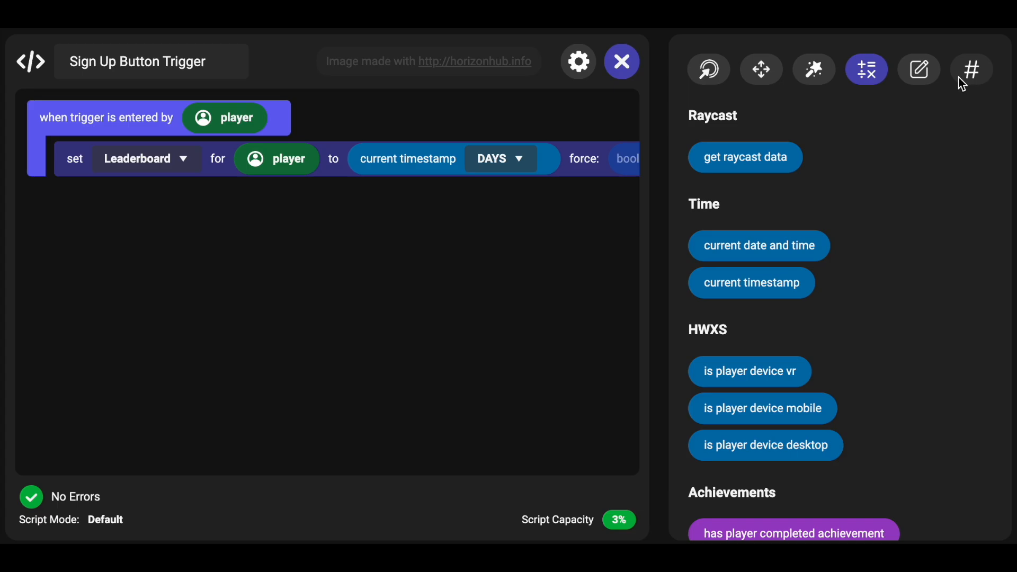
Step: Create a number variable curWeek and place it in a 'set to' block
{"action": "left_click", "coordinate": [918, 69]}
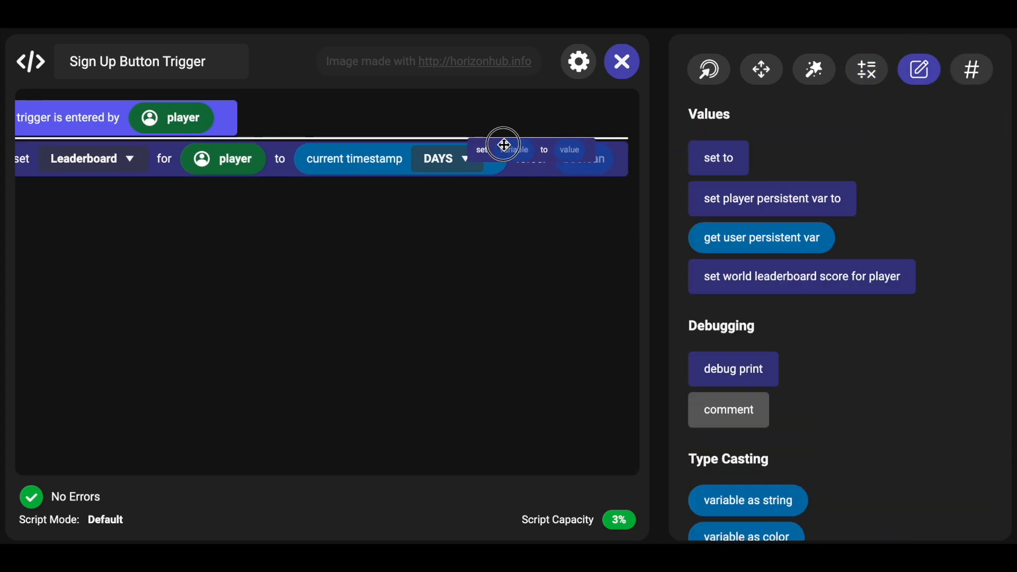
{"action": "left_click", "coordinate": [971, 69]}
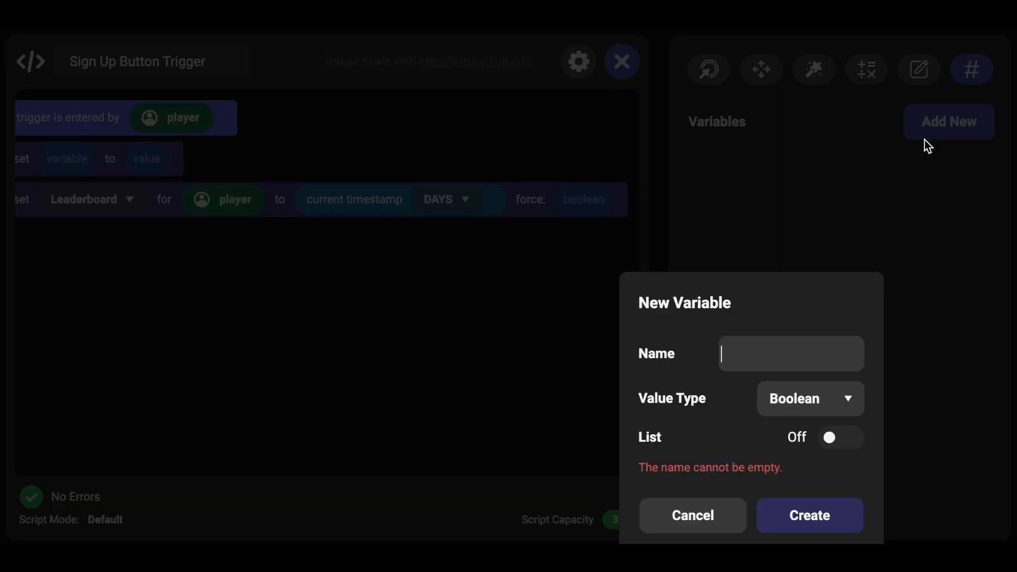
{"action": "type", "text": "curWeek"}
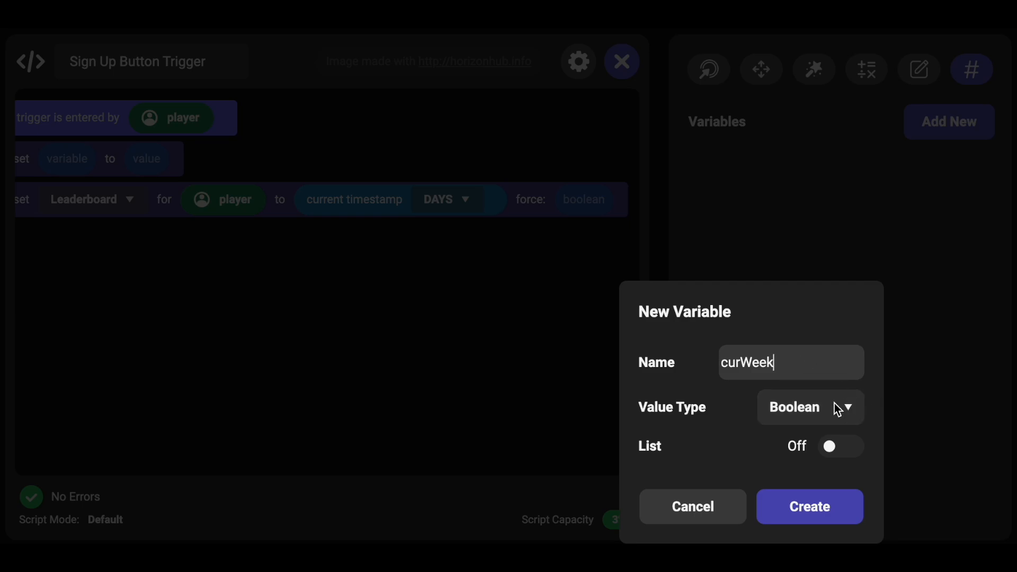
{"action": "left_click", "coordinate": [810, 407]}
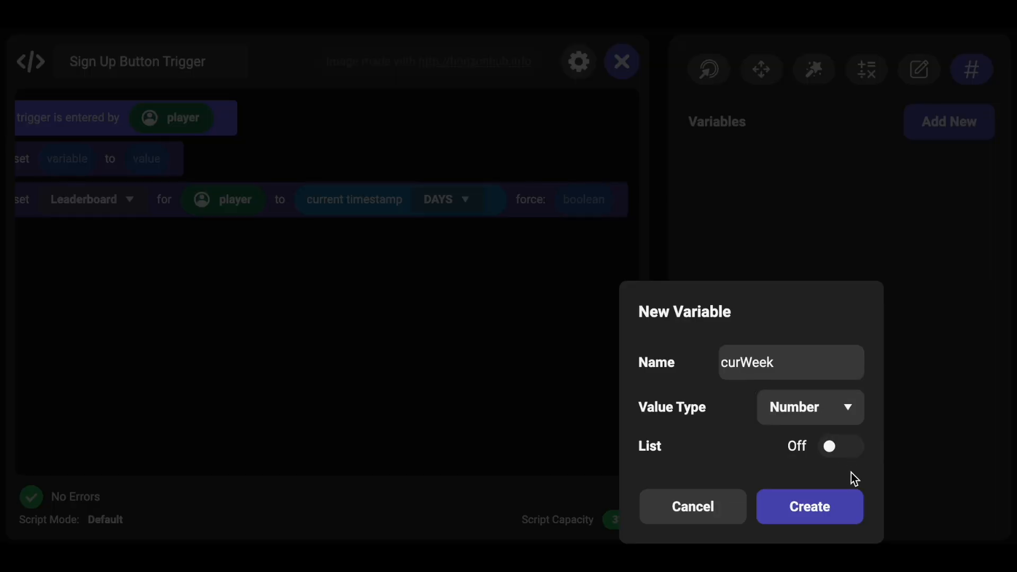
{"action": "left_click", "coordinate": [809, 506]}
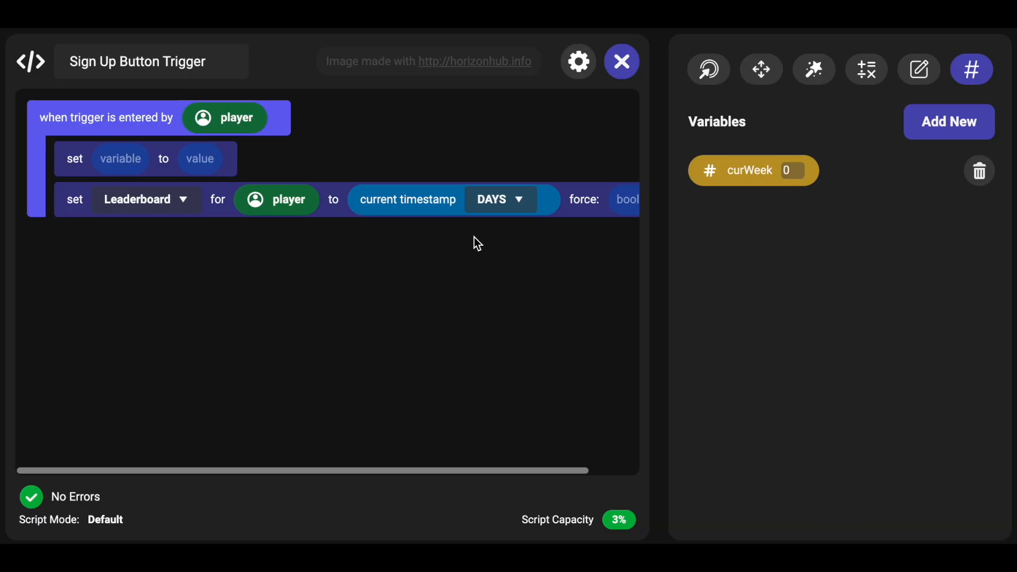
{"action": "left_click_drag", "start_coordinate": [752, 170], "coordinate": [120, 158]}
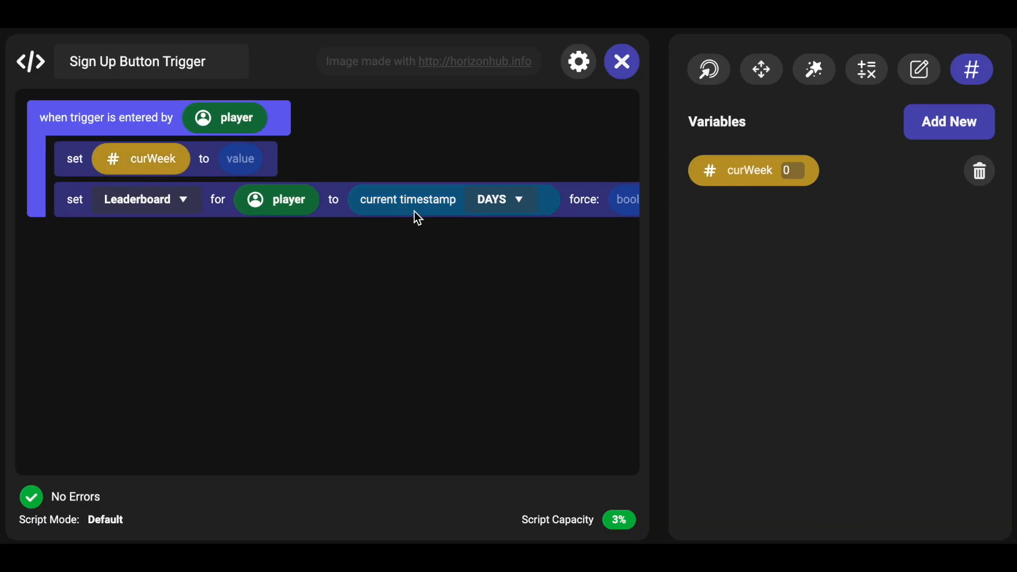
{"action": "left_click", "coordinate": [866, 69]}
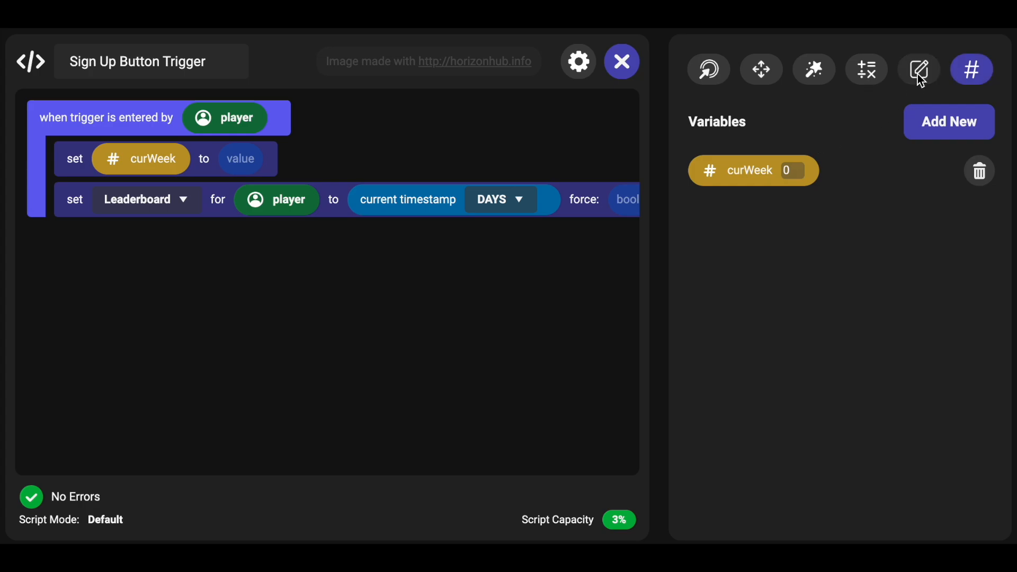
{"action": "left_click", "coordinate": [918, 69]}
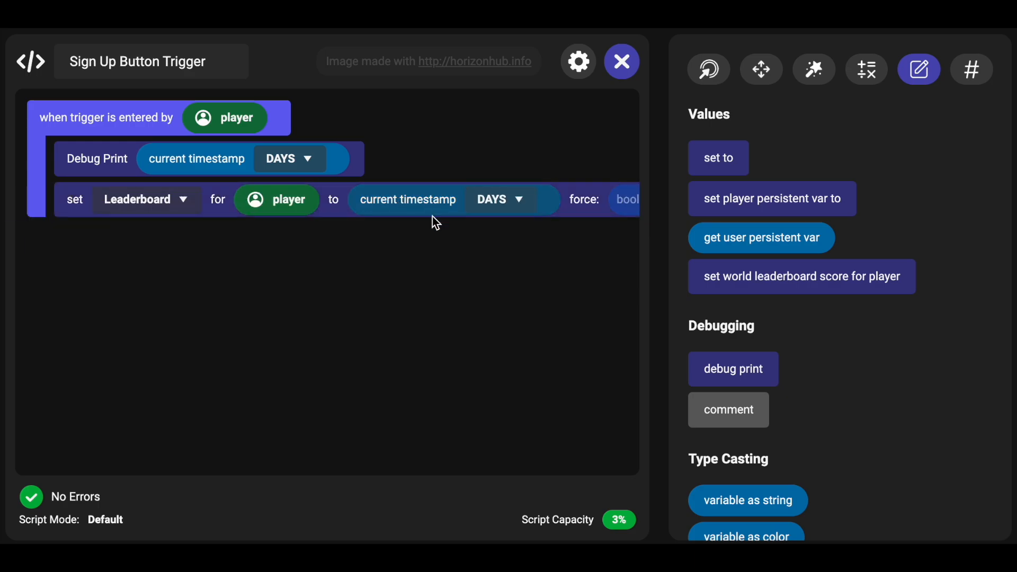
{"action": "mouse_move", "coordinate": [334, 197]}
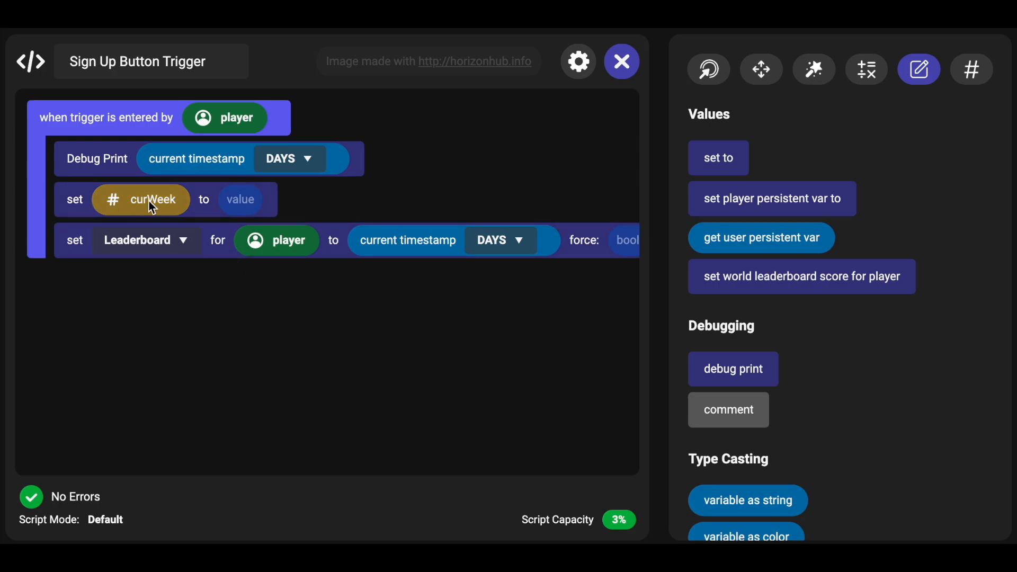
Step: Put a division inside curWeek's floor block with a divisor of 7
{"action": "left_click", "coordinate": [866, 69]}
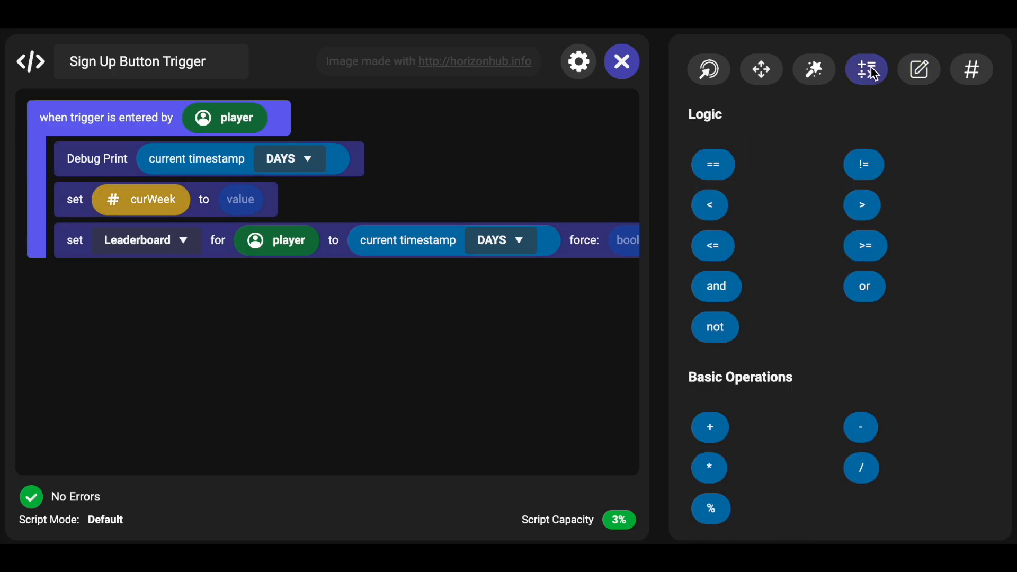
{"action": "scroll", "scroll_direction": "down", "scroll_amount": 3}
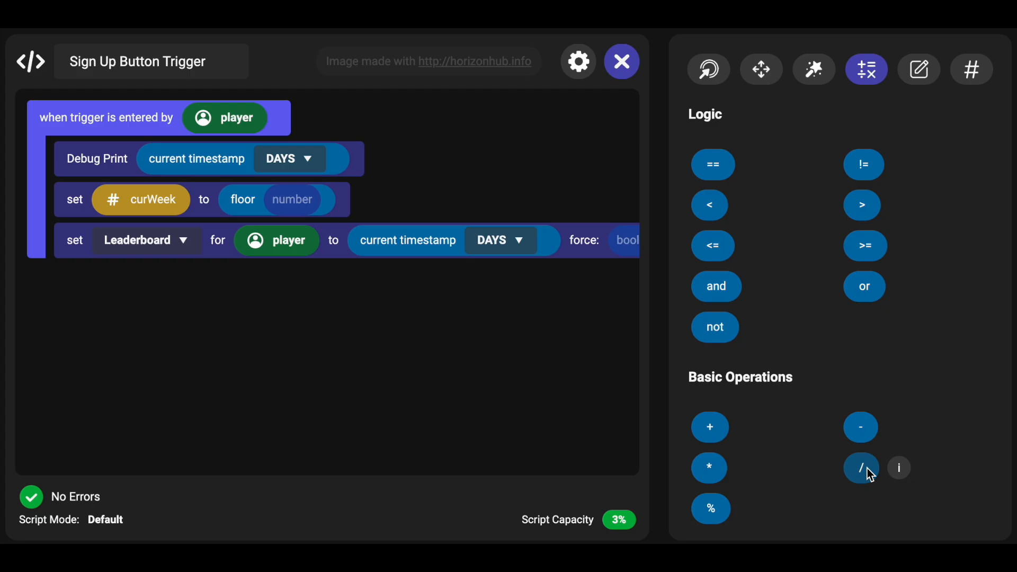
{"action": "left_click_drag", "start_coordinate": [860, 468], "coordinate": [291, 199]}
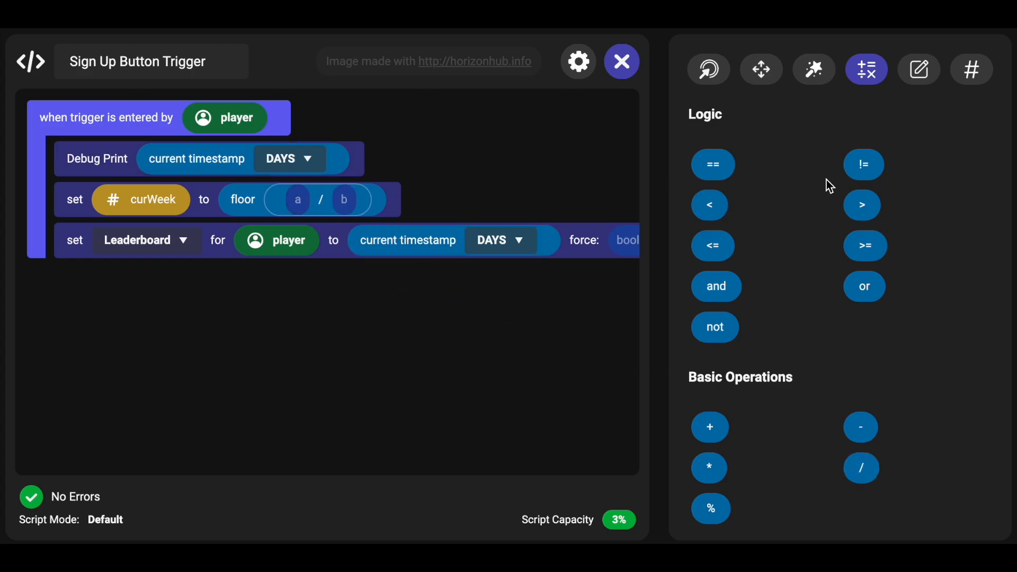
{"action": "left_click", "coordinate": [918, 69]}
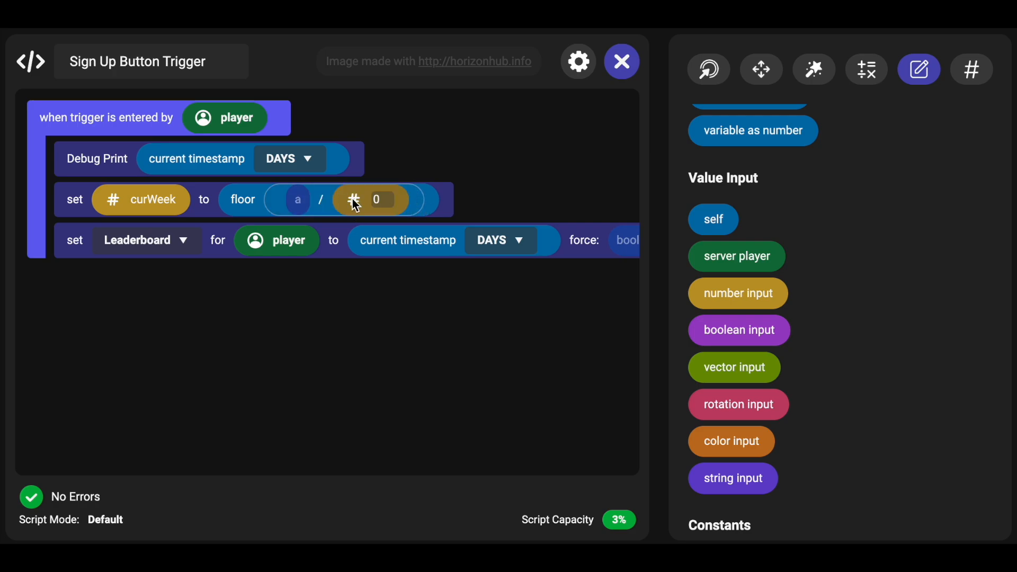
{"action": "type", "text": "7"}
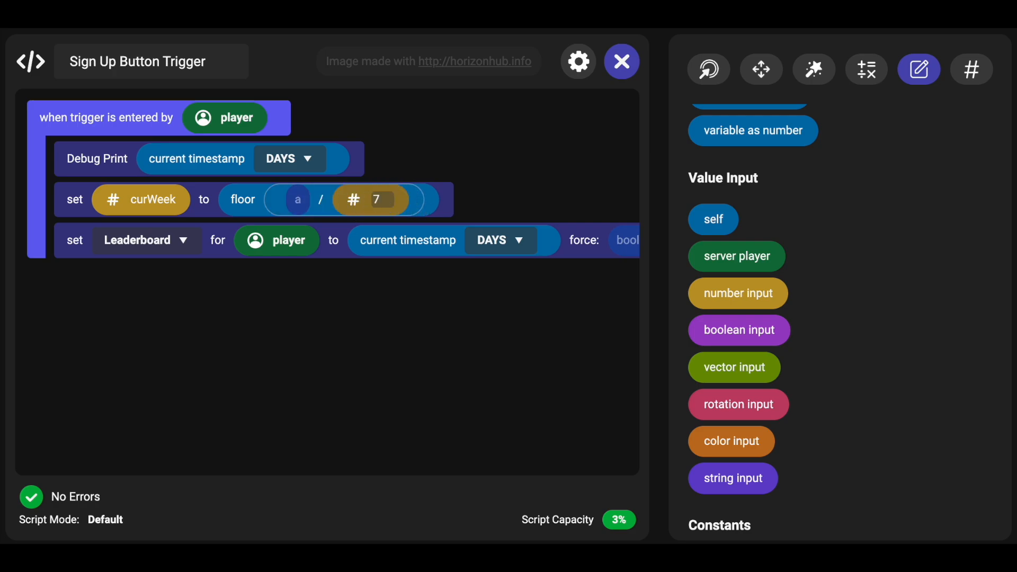
{"action": "mouse_move", "coordinate": [223, 160]}
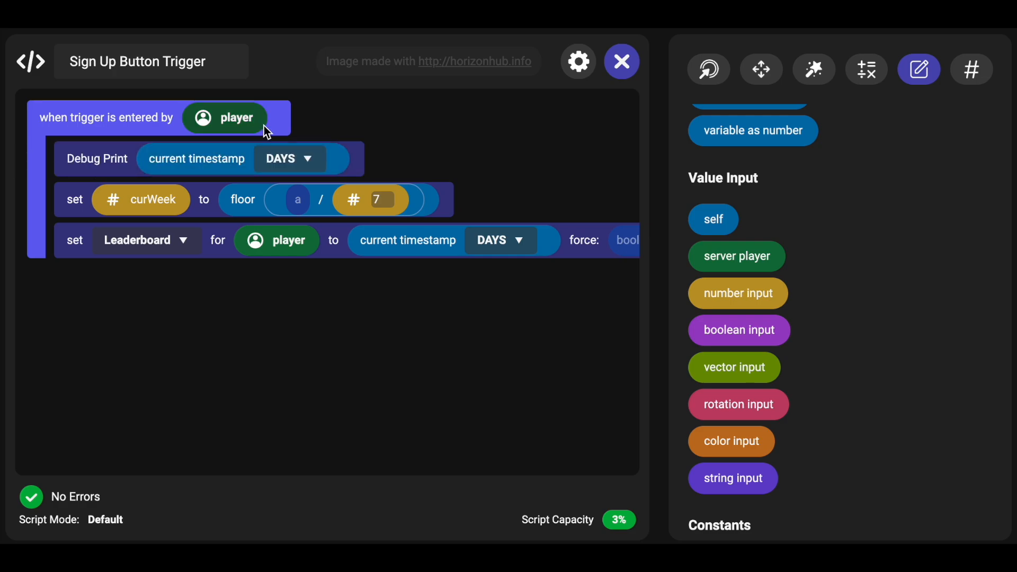
Step: Create a number variable firstEventDate and give it the value 900
{"action": "left_click", "coordinate": [972, 68]}
{"action": "type", "text": "c"}
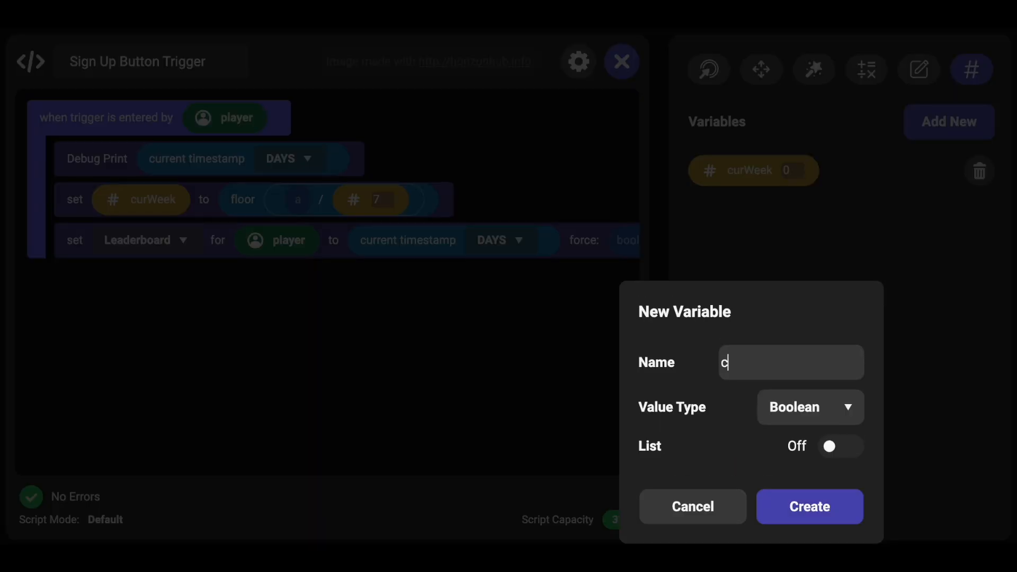
{"action": "type", "text": "startDa"}
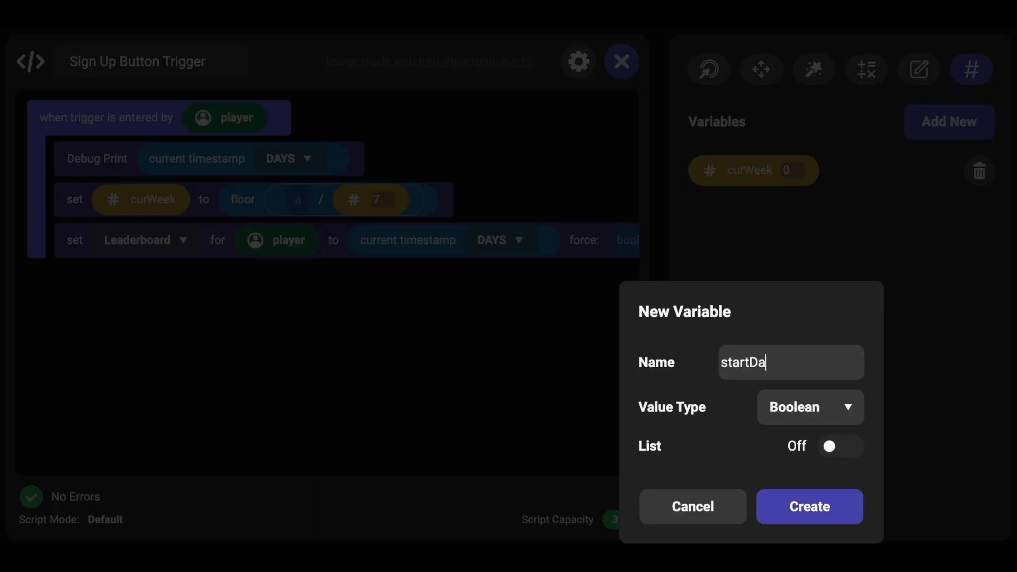
{"action": "type", "text": "te"}
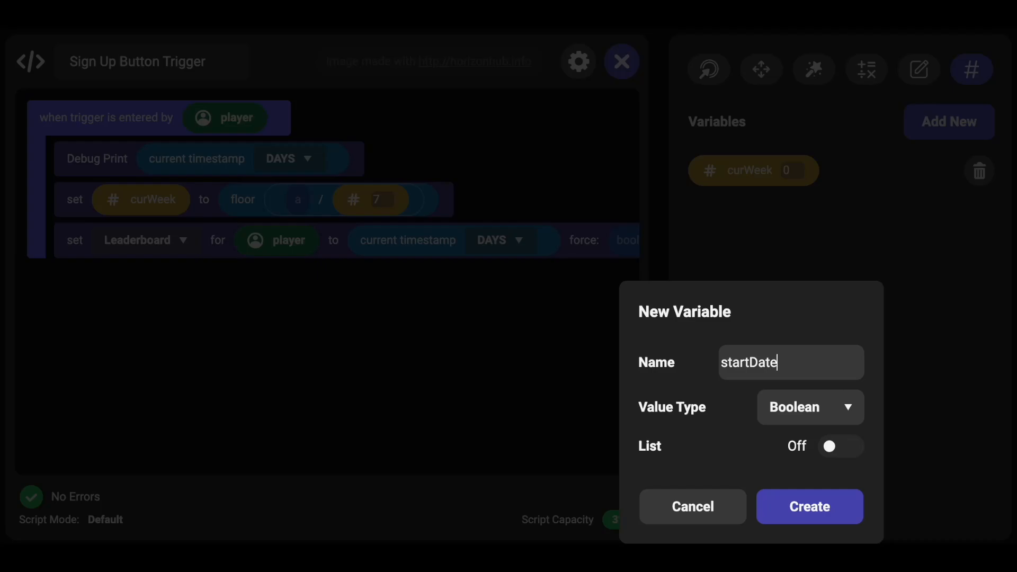
{"action": "type", "text": "firstE"}
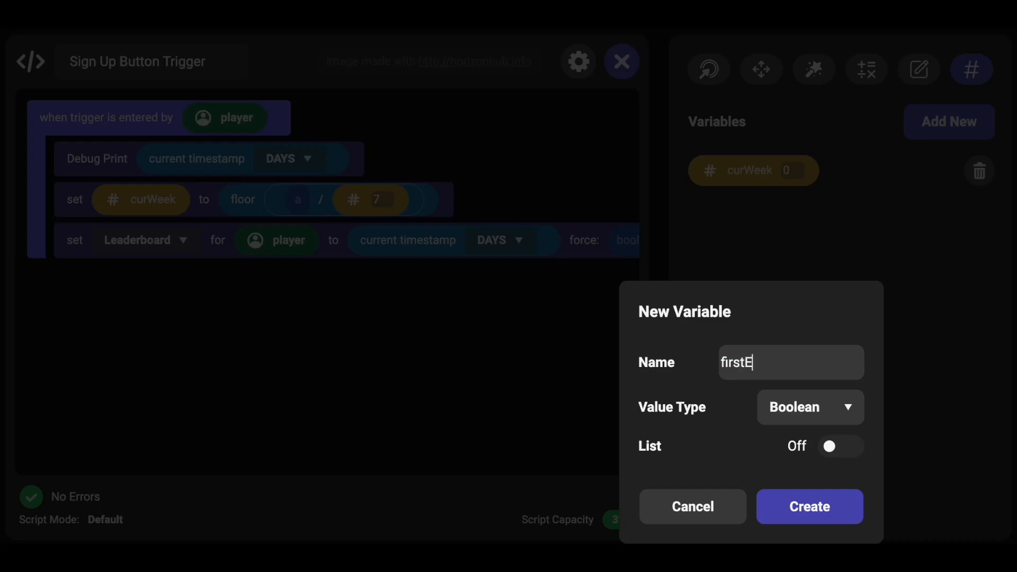
{"action": "type", "text": "ventDate"}
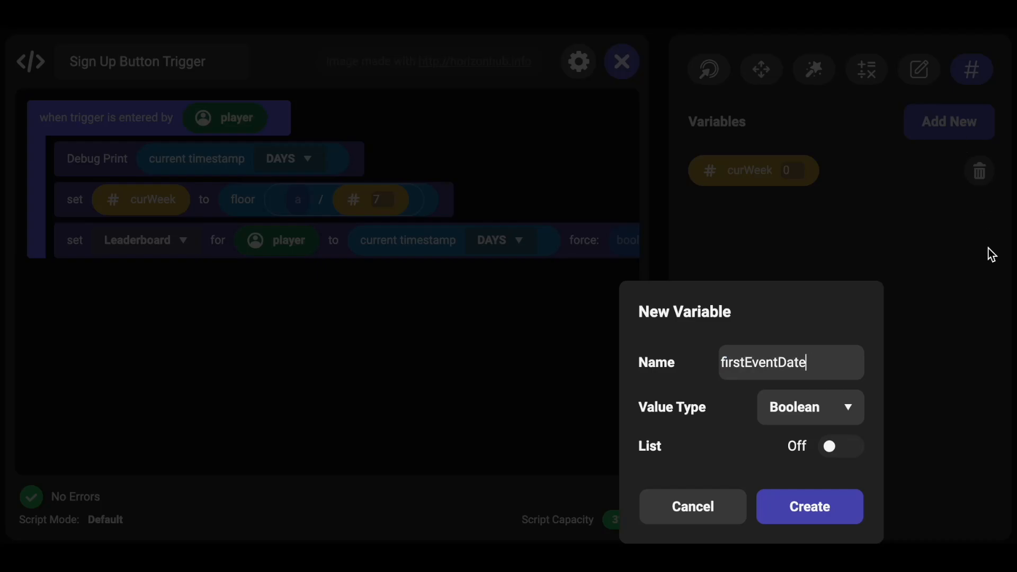
{"action": "left_click", "coordinate": [809, 507]}
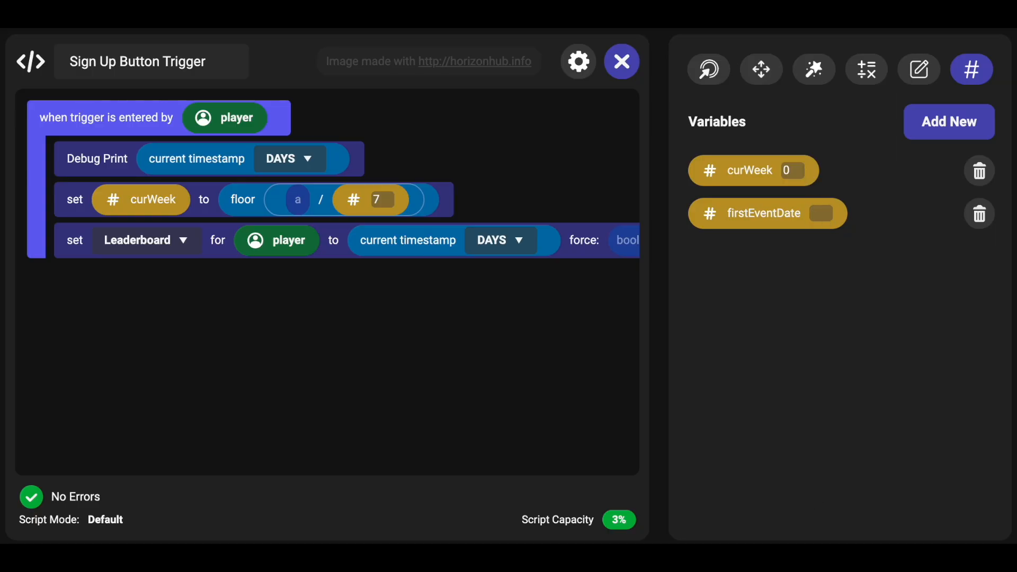
{"action": "type", "text": "600"}
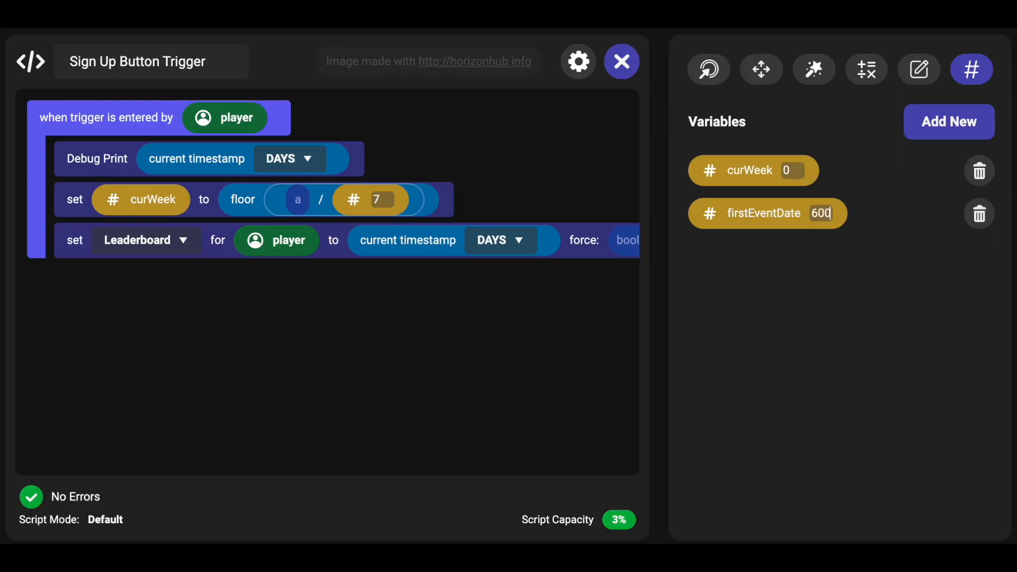
{"action": "type", "text": "900"}
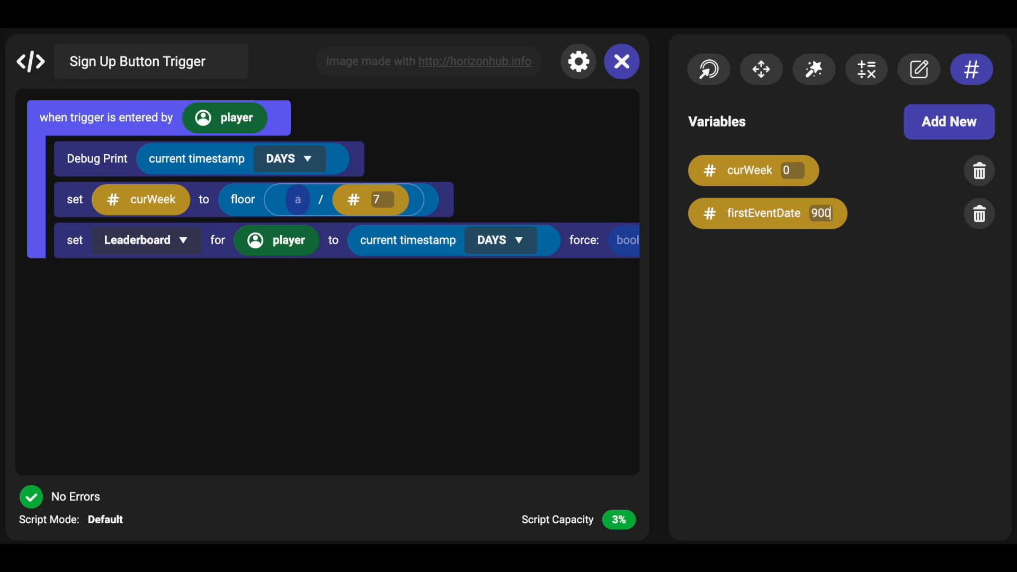
{"action": "mouse_move", "coordinate": [821, 262]}
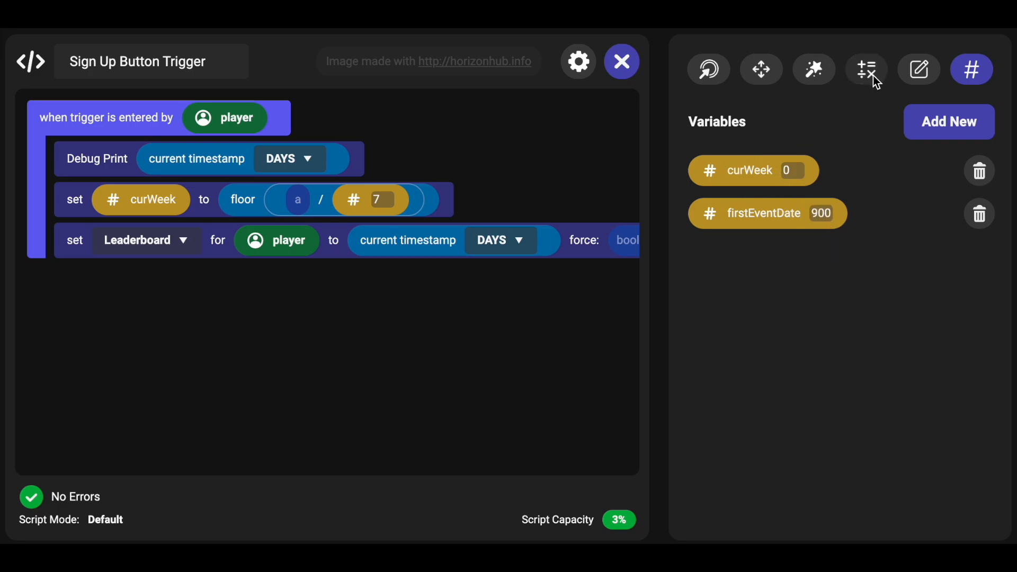
Step: Subtract firstEventDate from the current timestamp in days inside the curWeek formula
{"action": "left_click", "coordinate": [866, 69]}
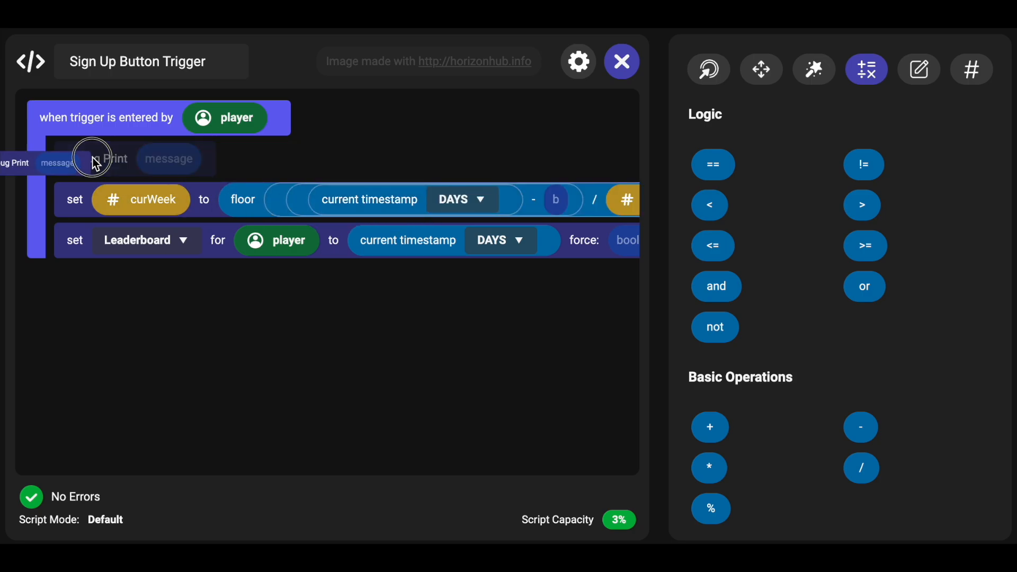
{"action": "left_click", "coordinate": [970, 69]}
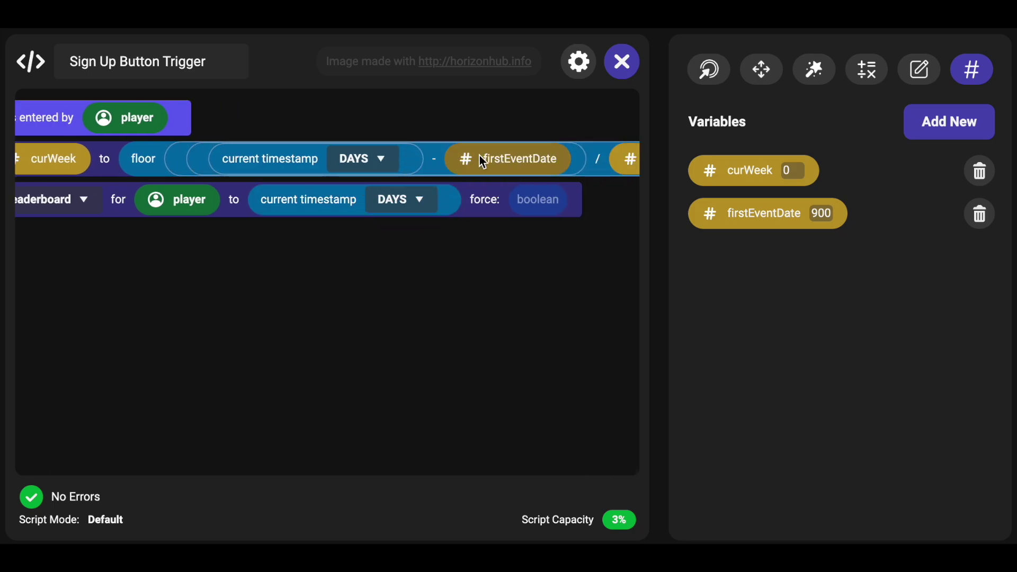
{"action": "mouse_move", "coordinate": [656, 347]}
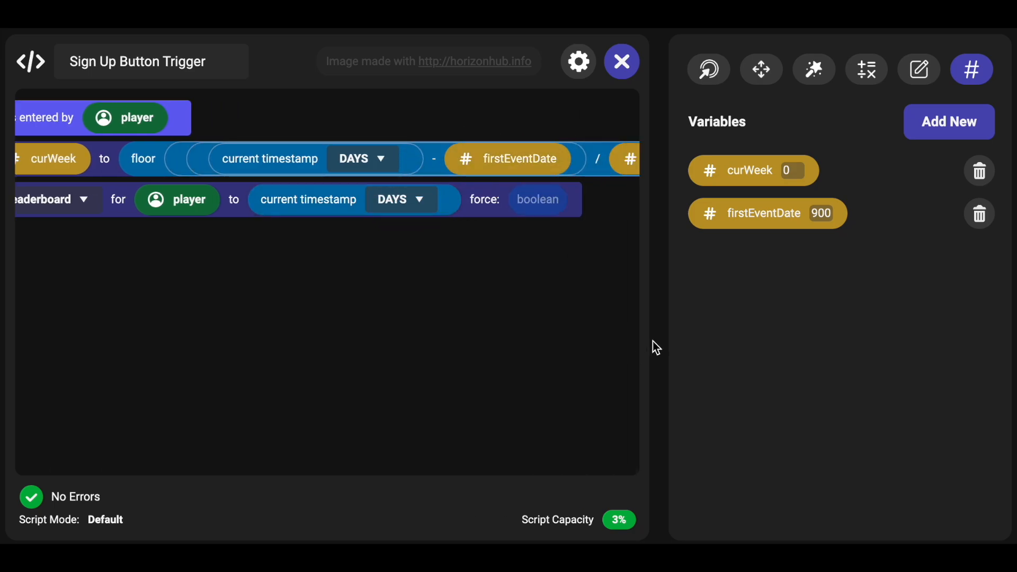
{"action": "mouse_move", "coordinate": [640, 382]}
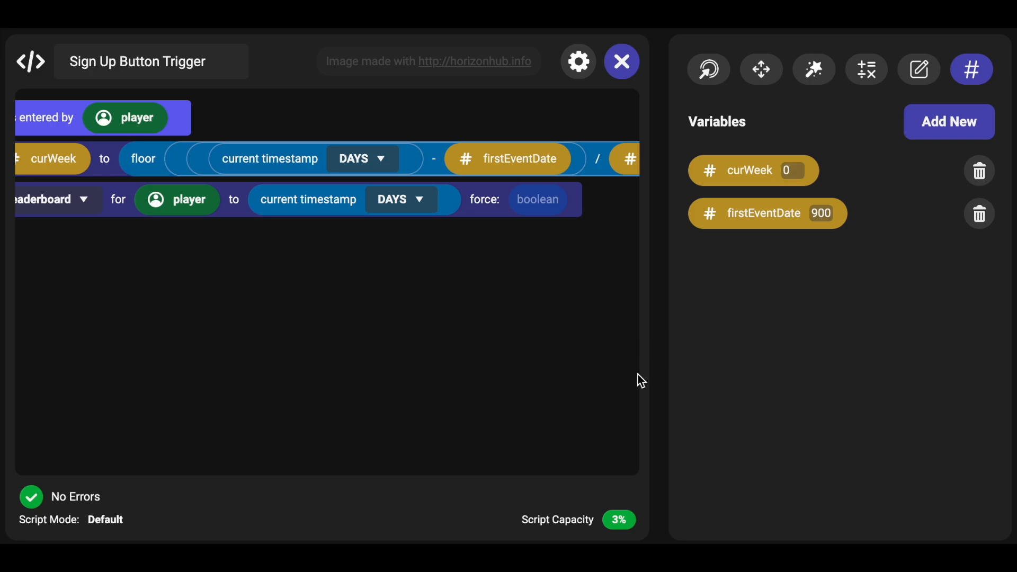
{"action": "mouse_move", "coordinate": [646, 395]}
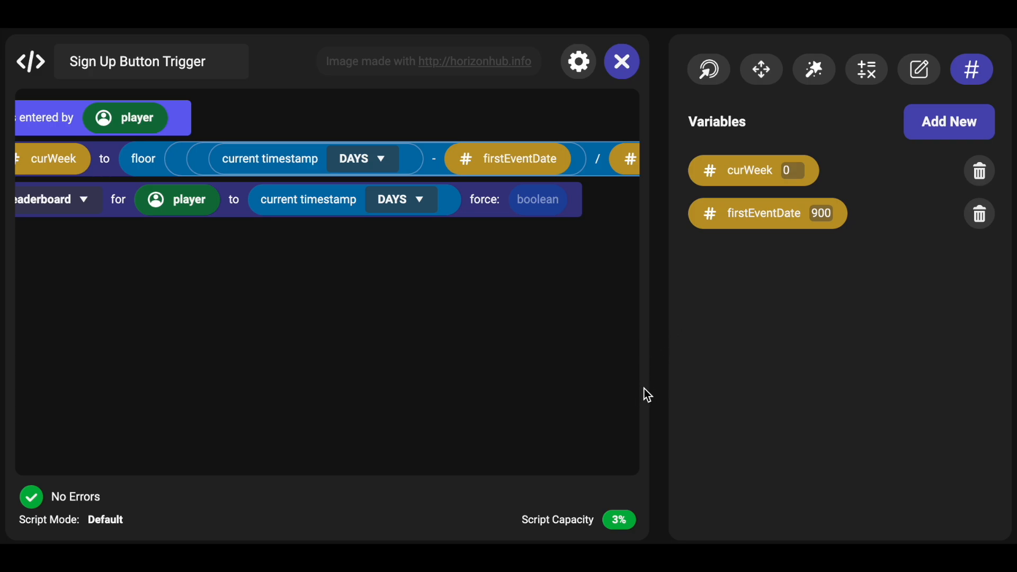
{"action": "mouse_move", "coordinate": [651, 408]}
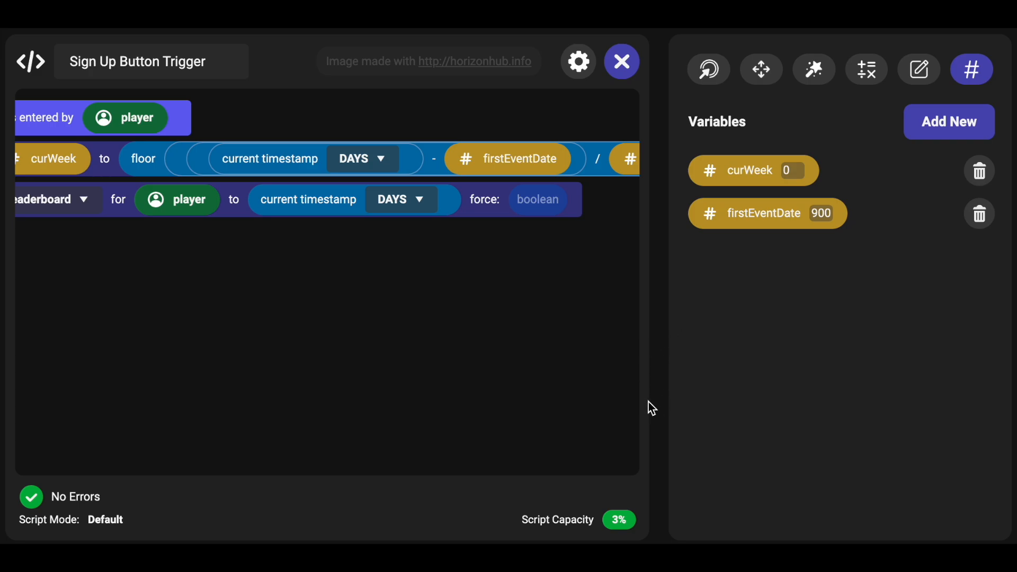
{"action": "mouse_move", "coordinate": [657, 535]}
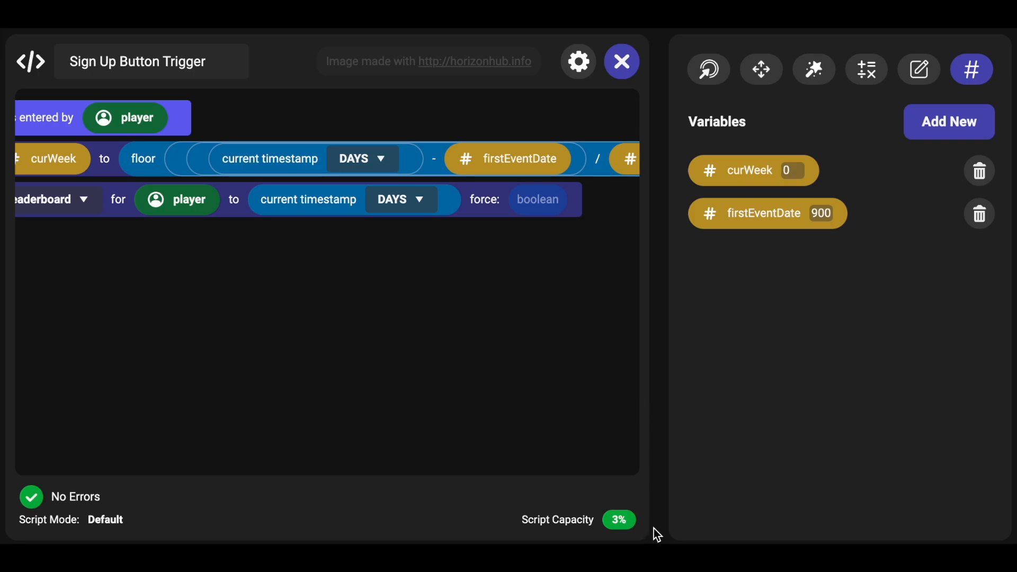
{"action": "mouse_move", "coordinate": [938, 526]}
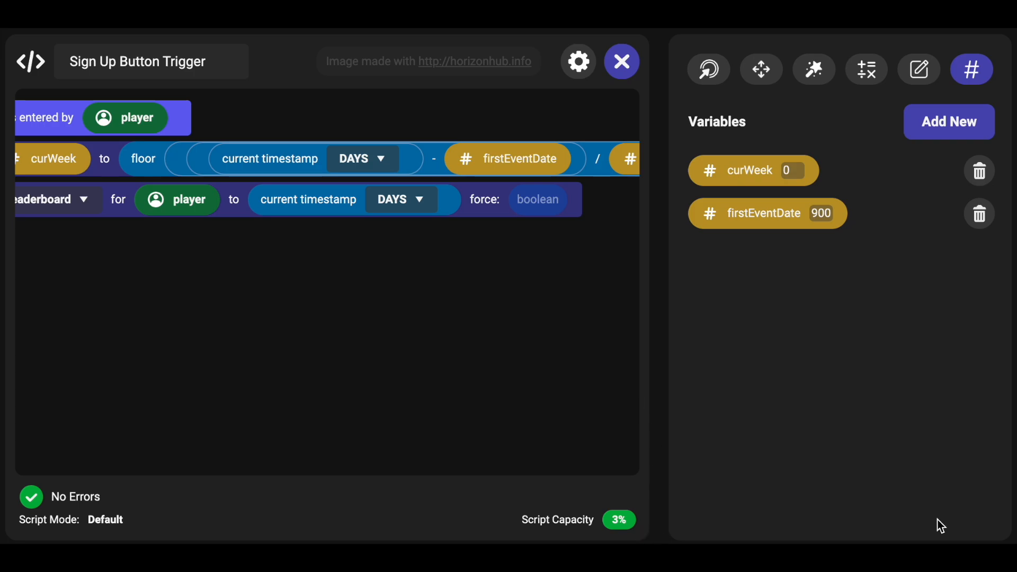
{"action": "mouse_move", "coordinate": [605, 219]}
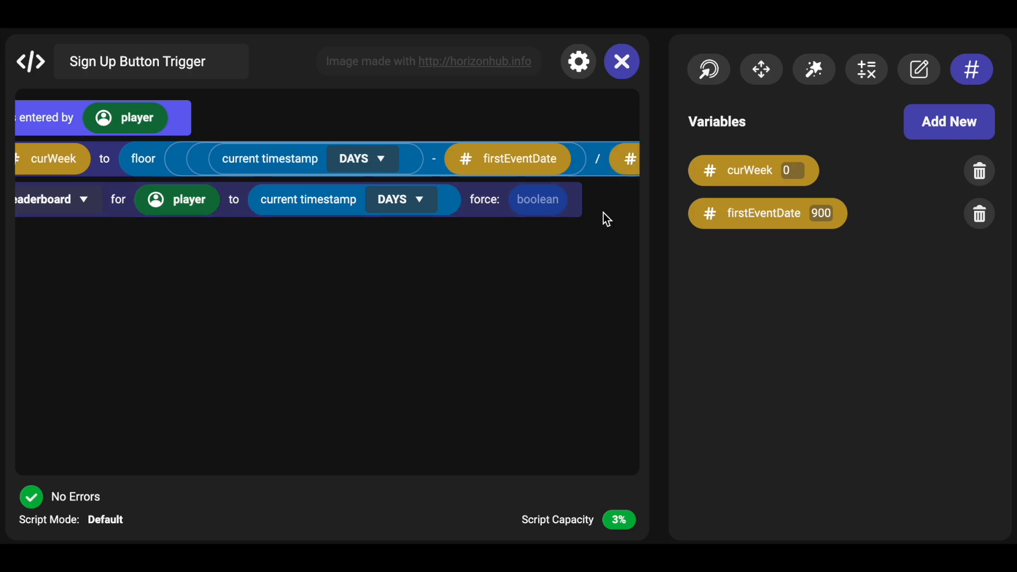
{"action": "scroll", "scroll_direction": "right", "scroll_amount": 3}
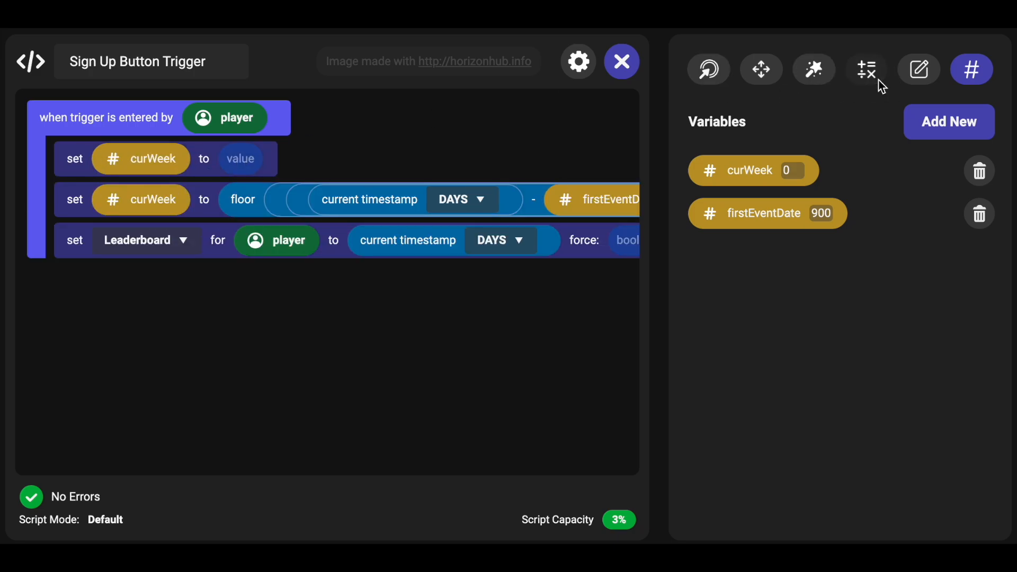
Step: Bring up the math function blocks to find the ceil block
{"action": "left_click", "coordinate": [865, 69]}
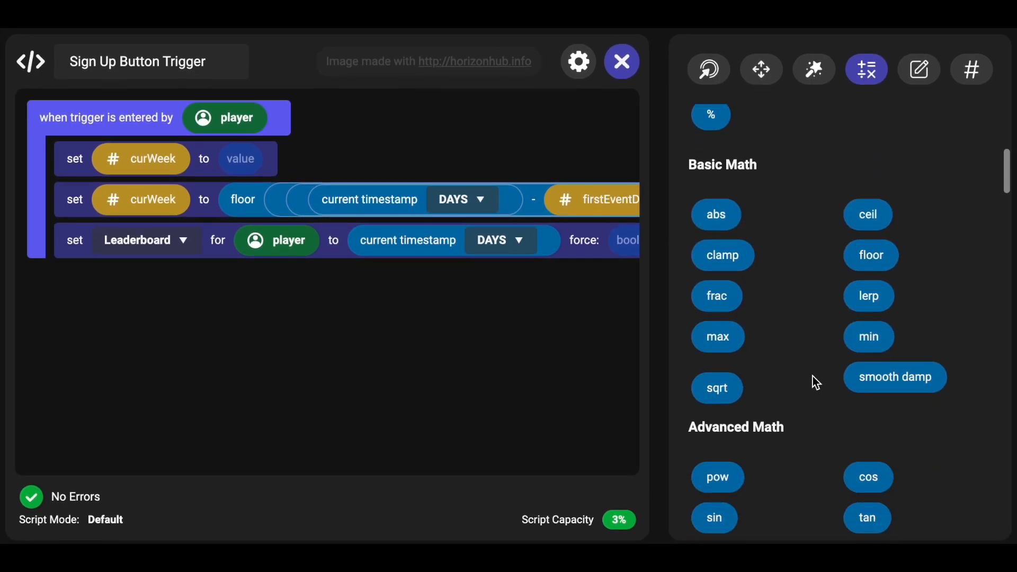
{"action": "mouse_move", "coordinate": [872, 310]}
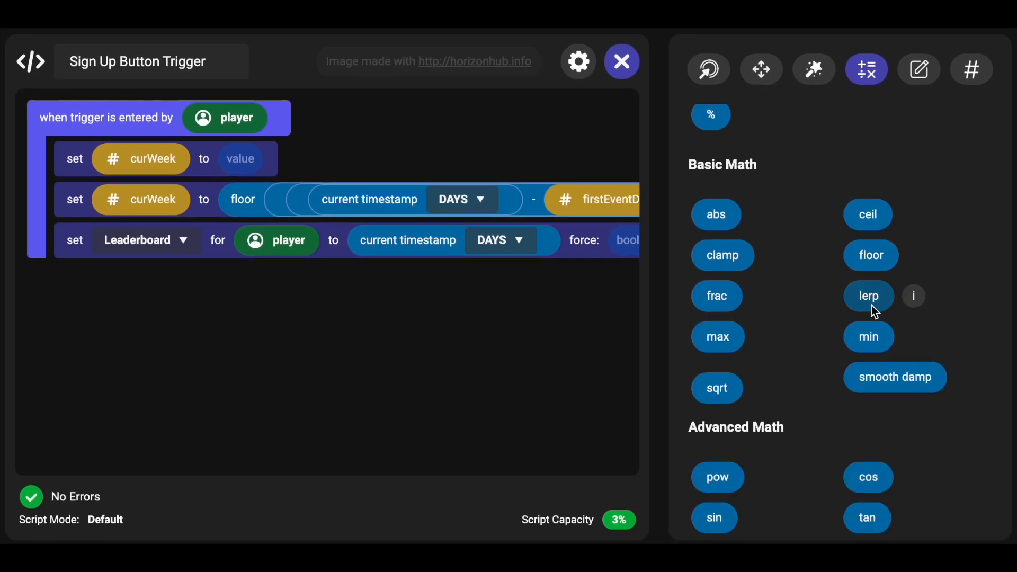
{"action": "mouse_move", "coordinate": [880, 266]}
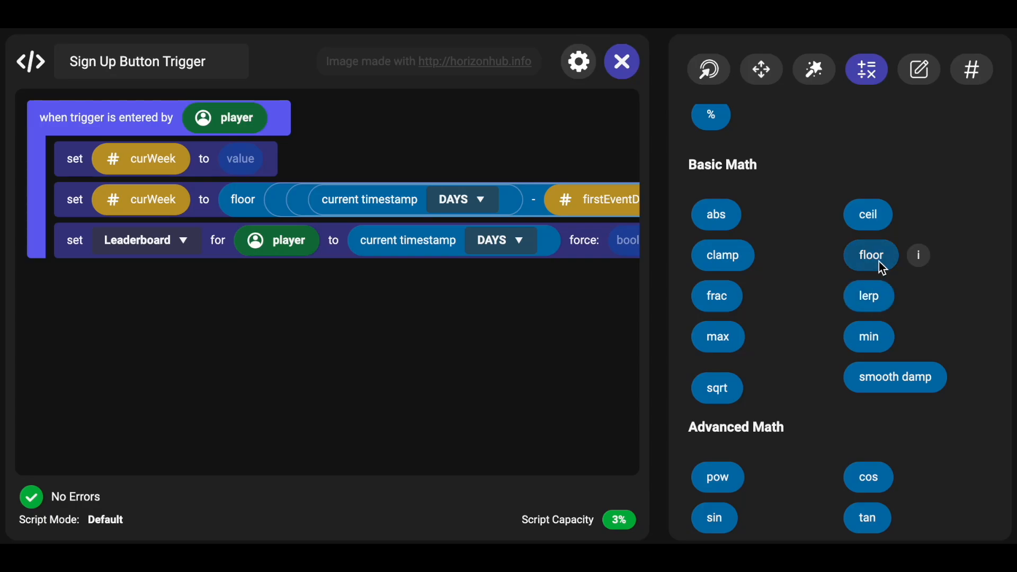
{"action": "mouse_move", "coordinate": [754, 285]}
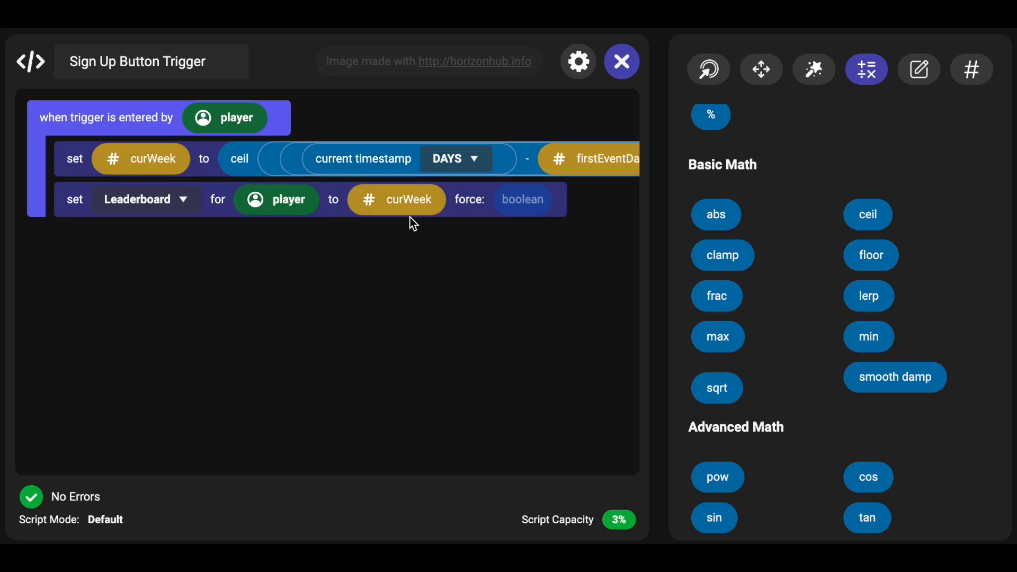
{"action": "mouse_move", "coordinate": [182, 236]}
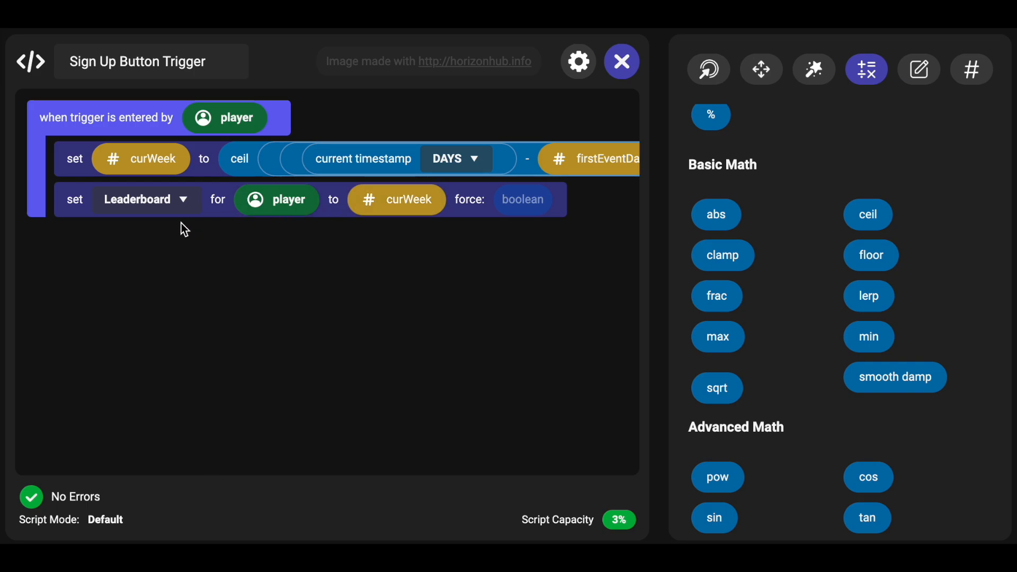
{"action": "mouse_move", "coordinate": [237, 287]}
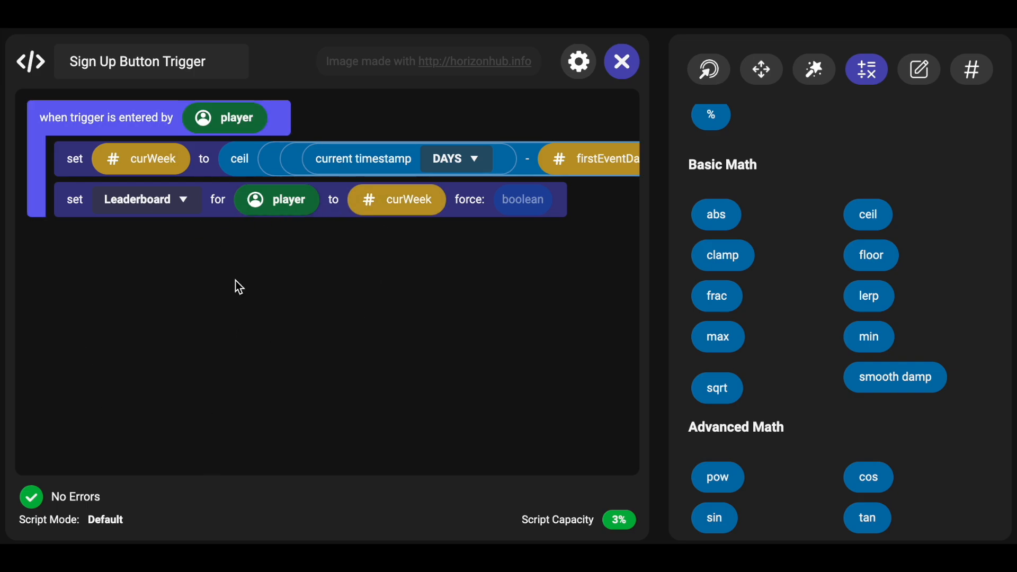
{"action": "mouse_move", "coordinate": [454, 241]}
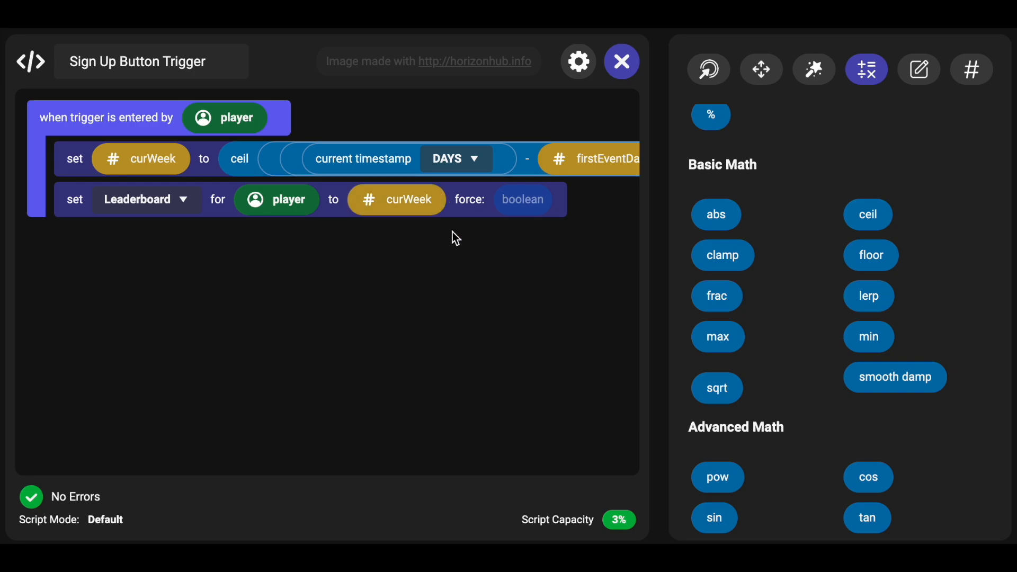
{"action": "mouse_move", "coordinate": [406, 244]}
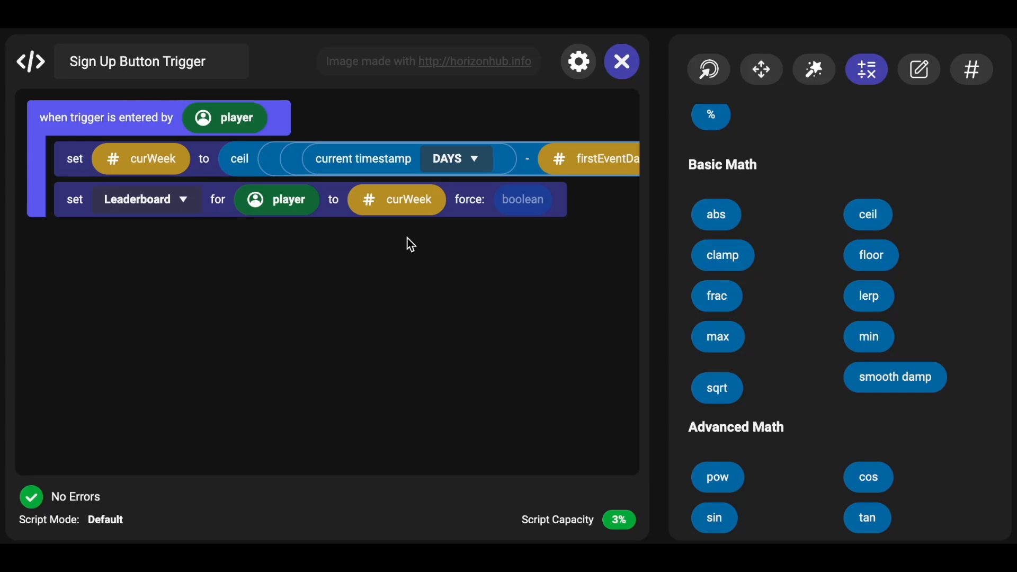
{"action": "mouse_move", "coordinate": [657, 260]}
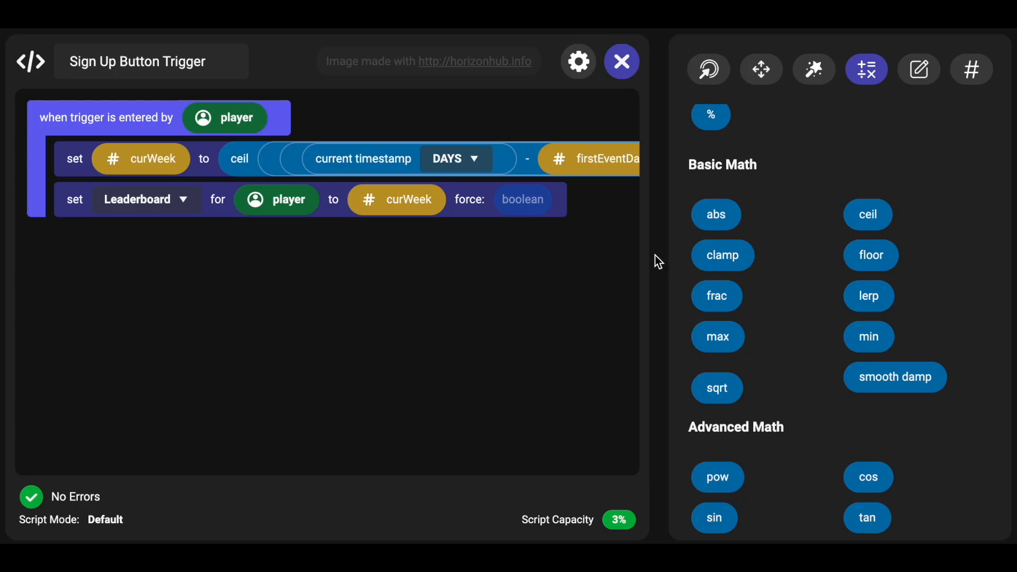
{"action": "mouse_move", "coordinate": [628, 264]}
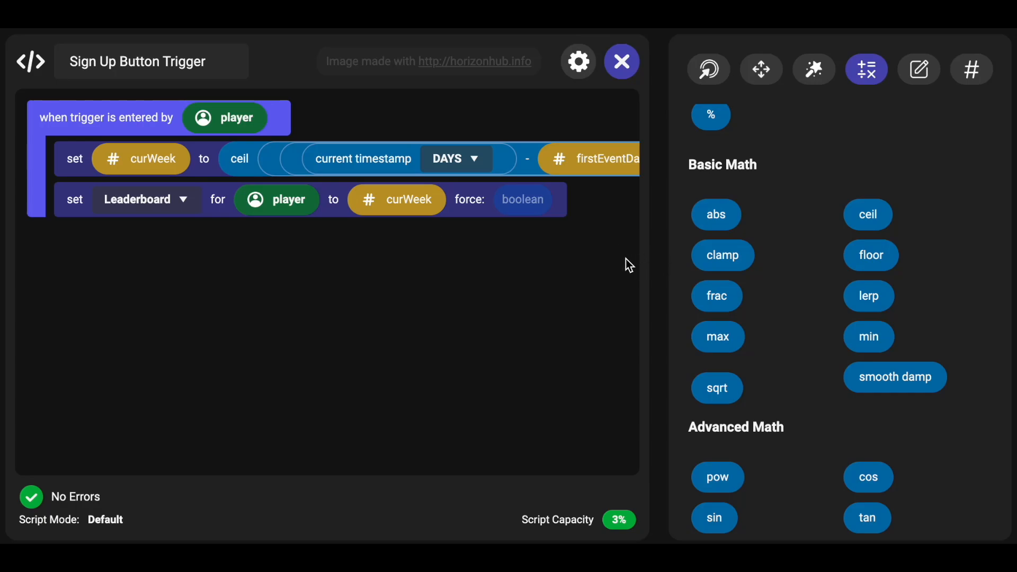